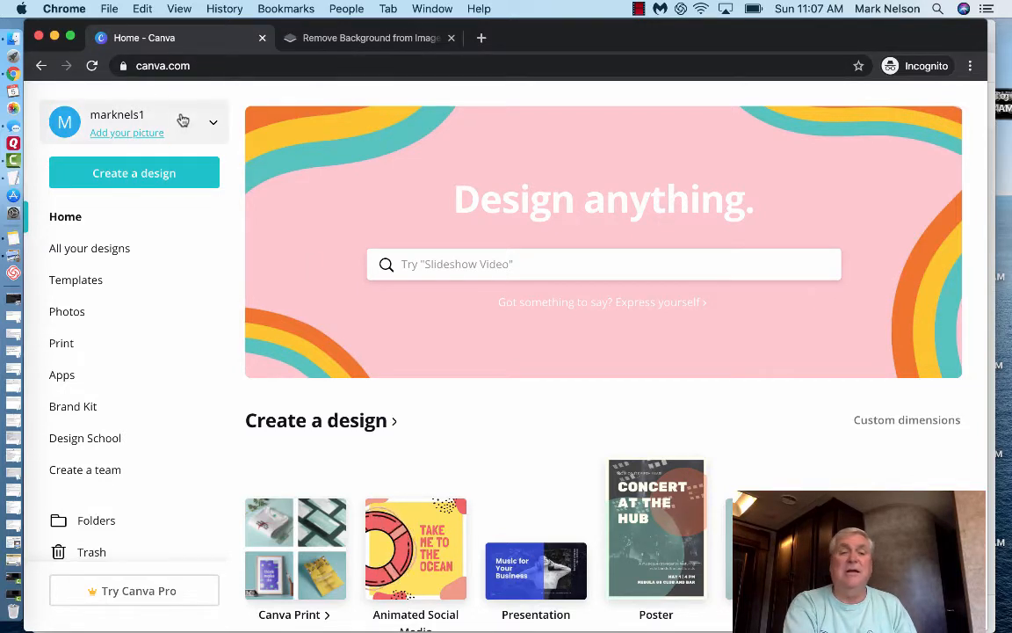
pyautogui.moveTo(133, 172)
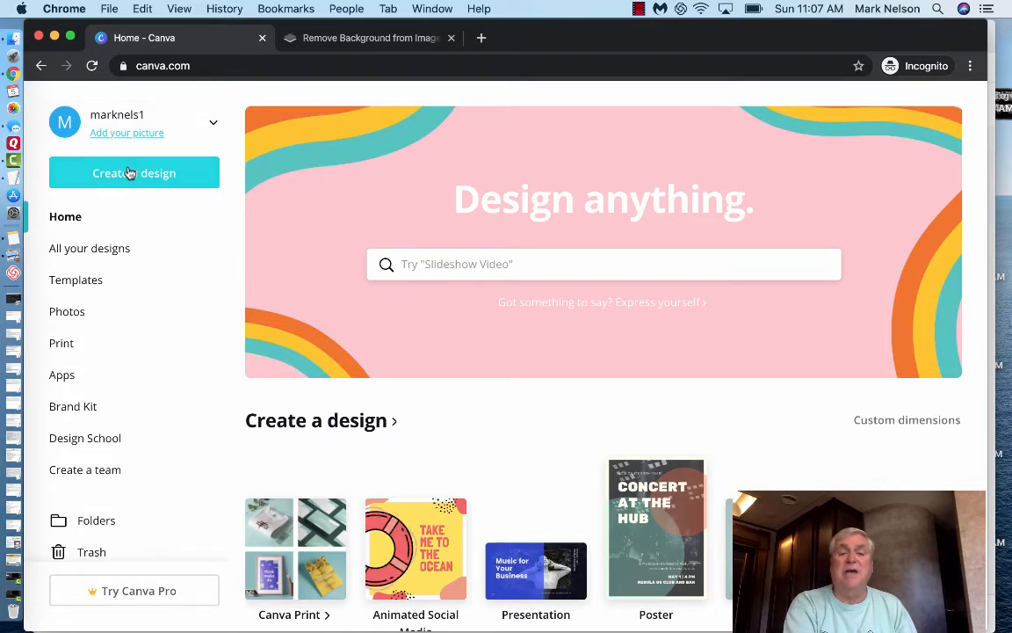
pyautogui.moveTo(88, 248)
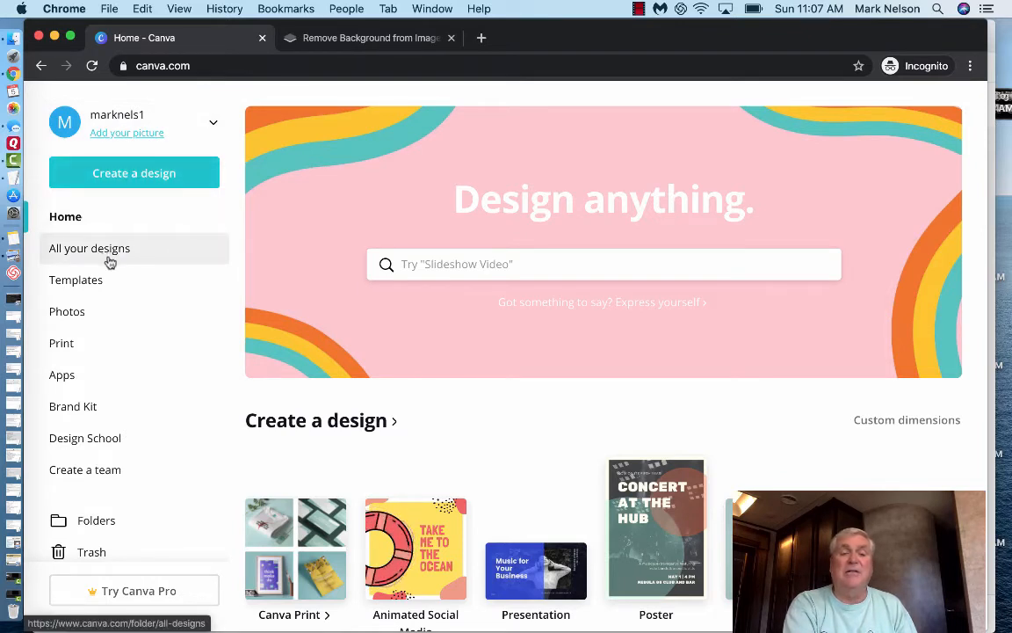
pyautogui.moveTo(66, 342)
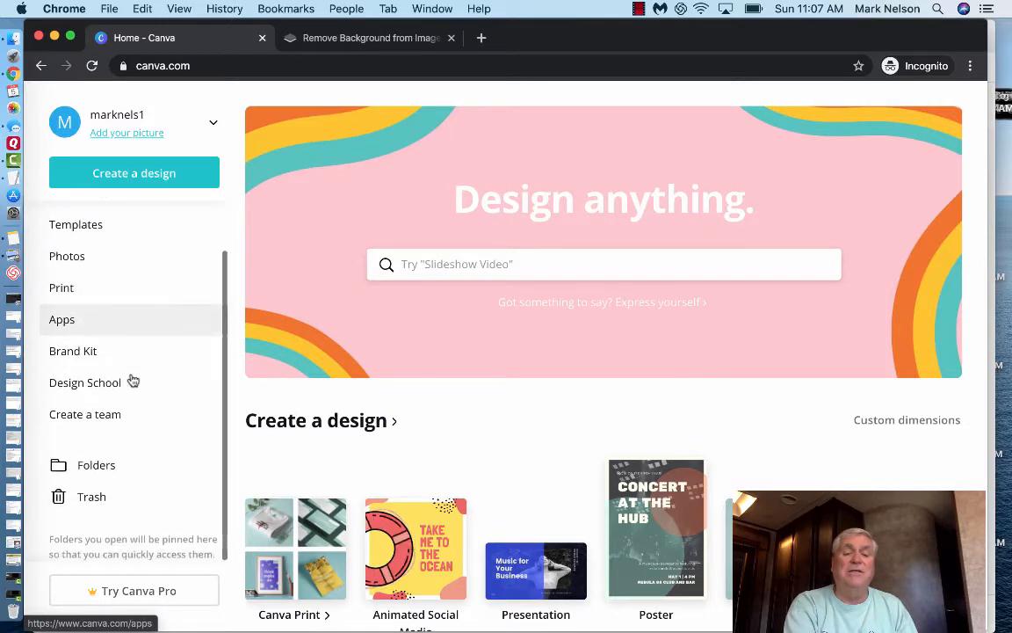
# - Scroll the Canva home page and advance the design carousel to reveal YouTube Thumbnail (1280 × 720)
pyautogui.scroll(-3)
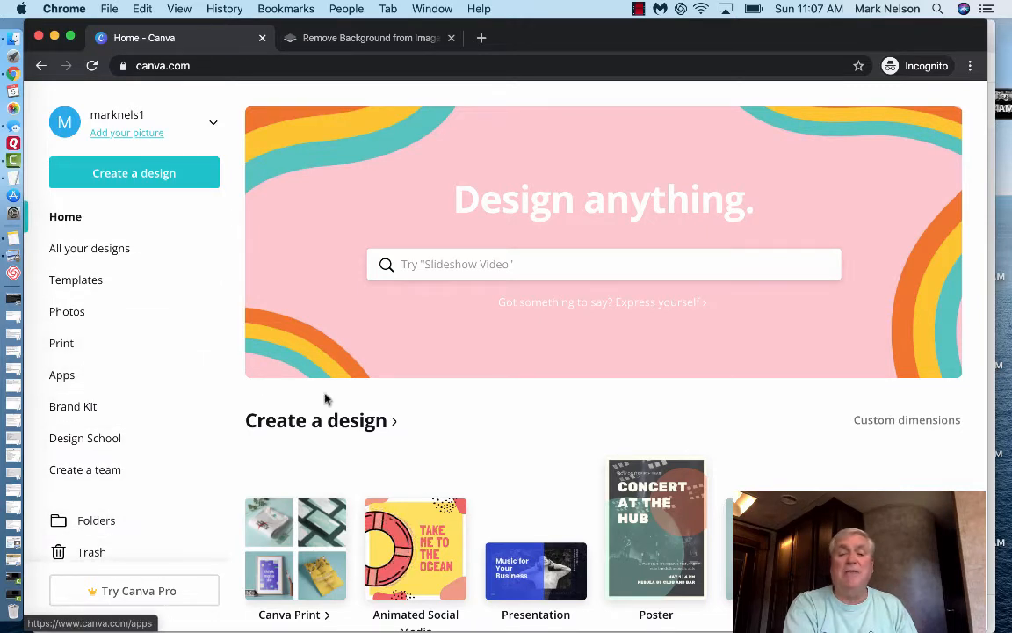
pyautogui.moveTo(441, 431)
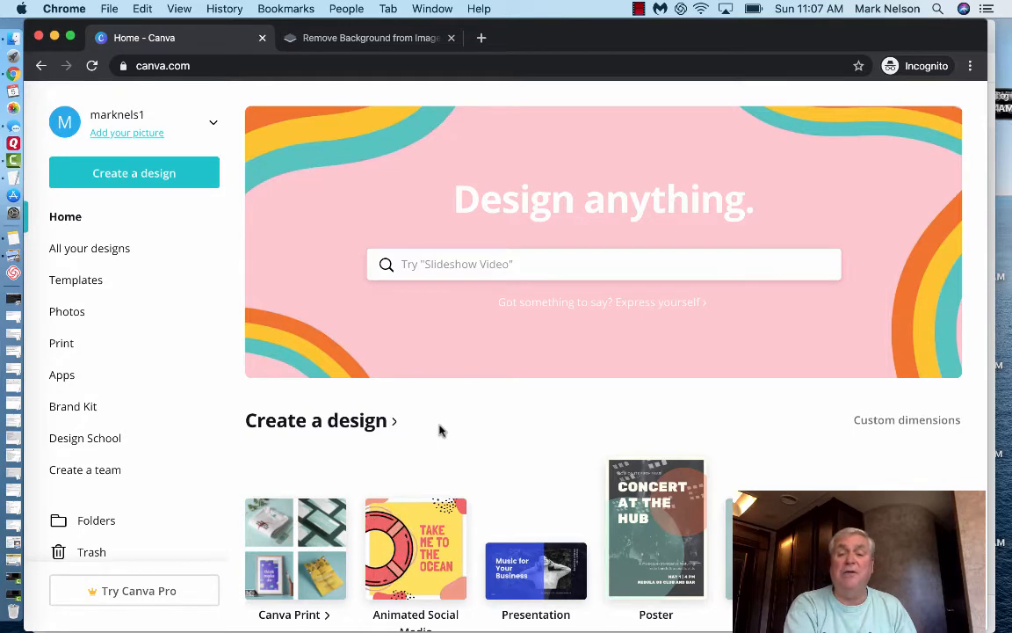
pyautogui.scroll(-3)
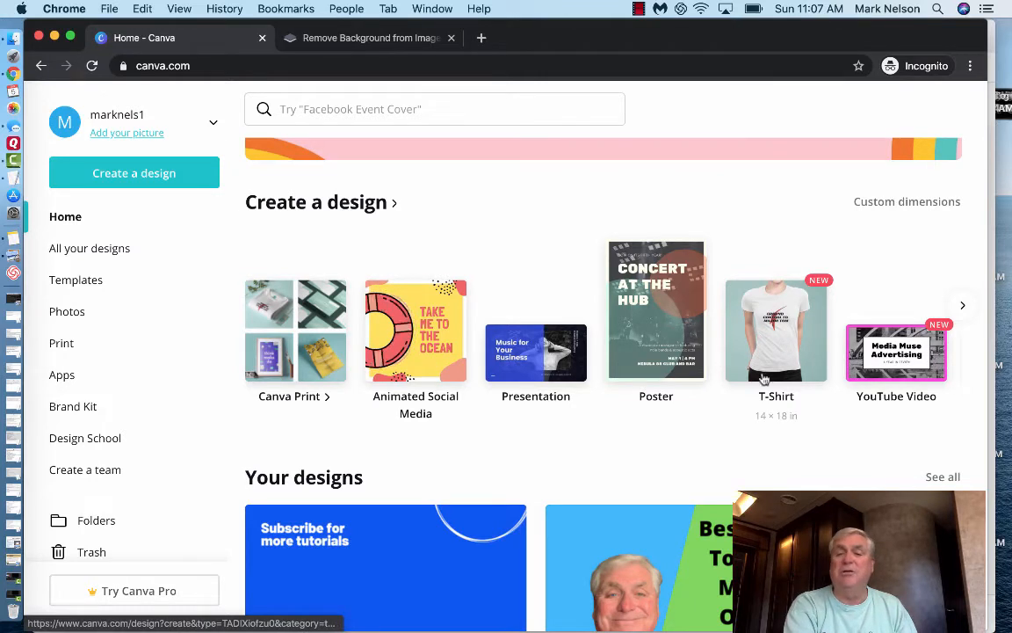
pyautogui.moveTo(896, 353)
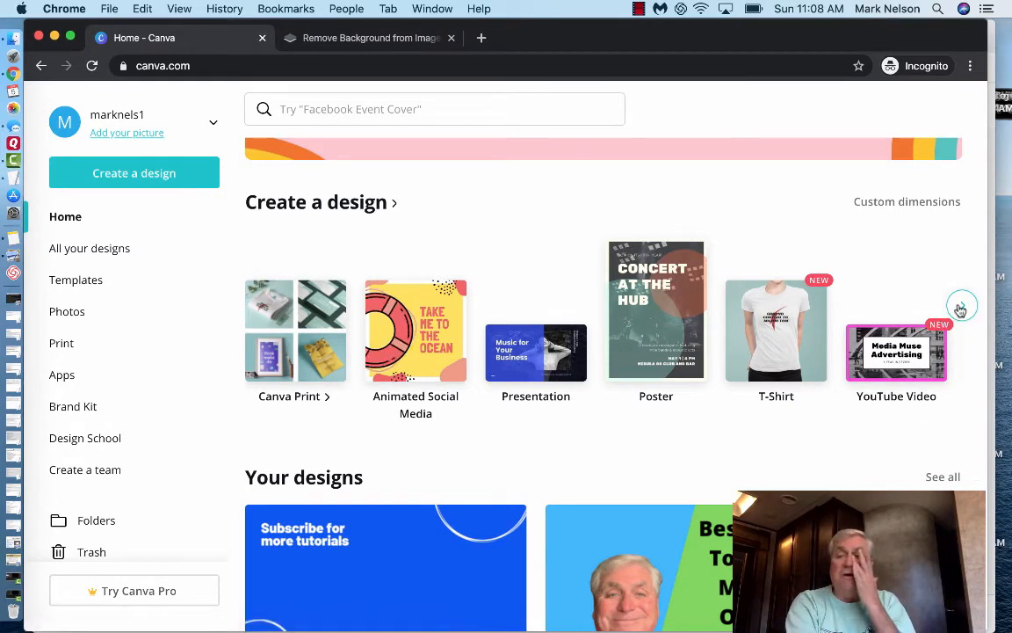
pyautogui.click(960, 305)
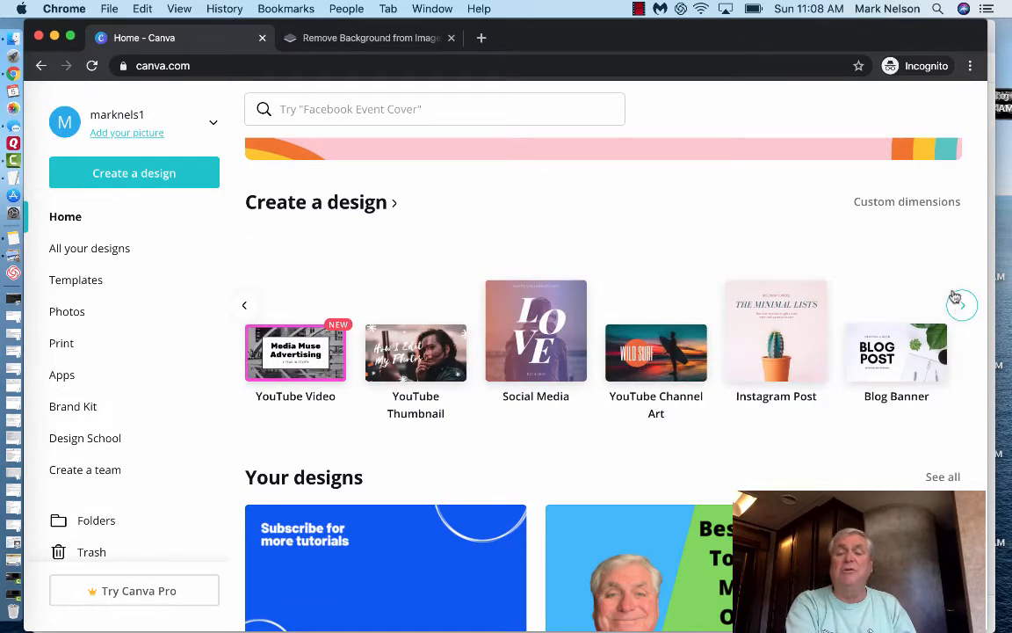
pyautogui.moveTo(554, 196)
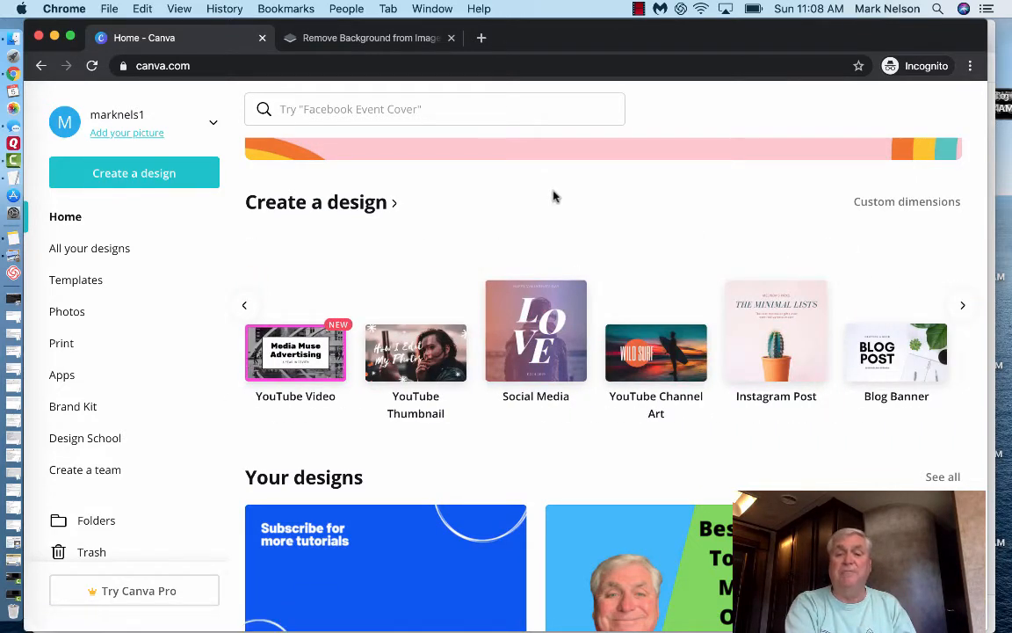
pyautogui.moveTo(911, 214)
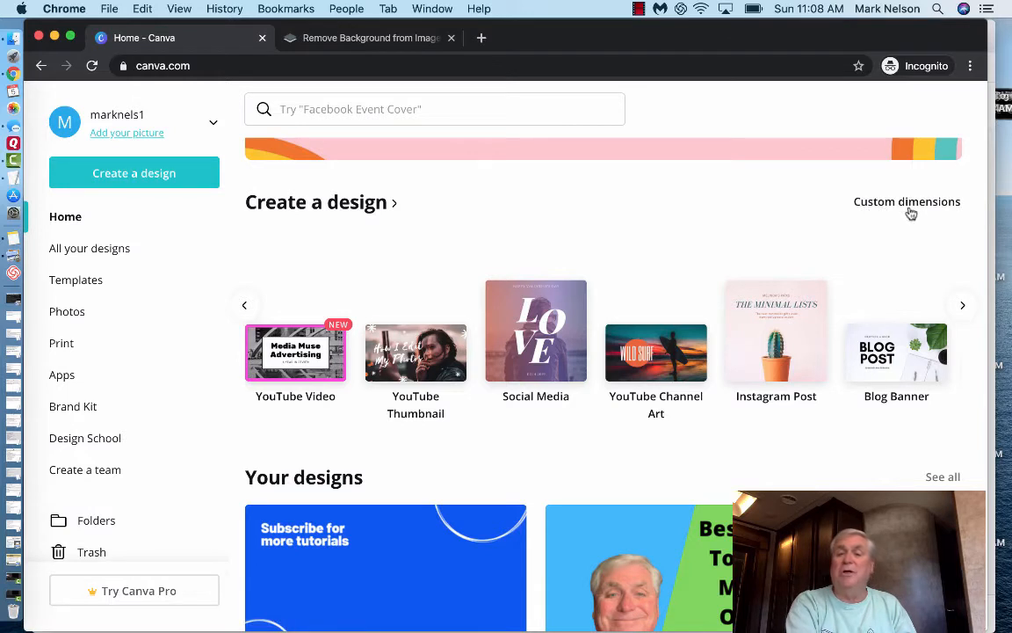
pyautogui.moveTo(535, 331)
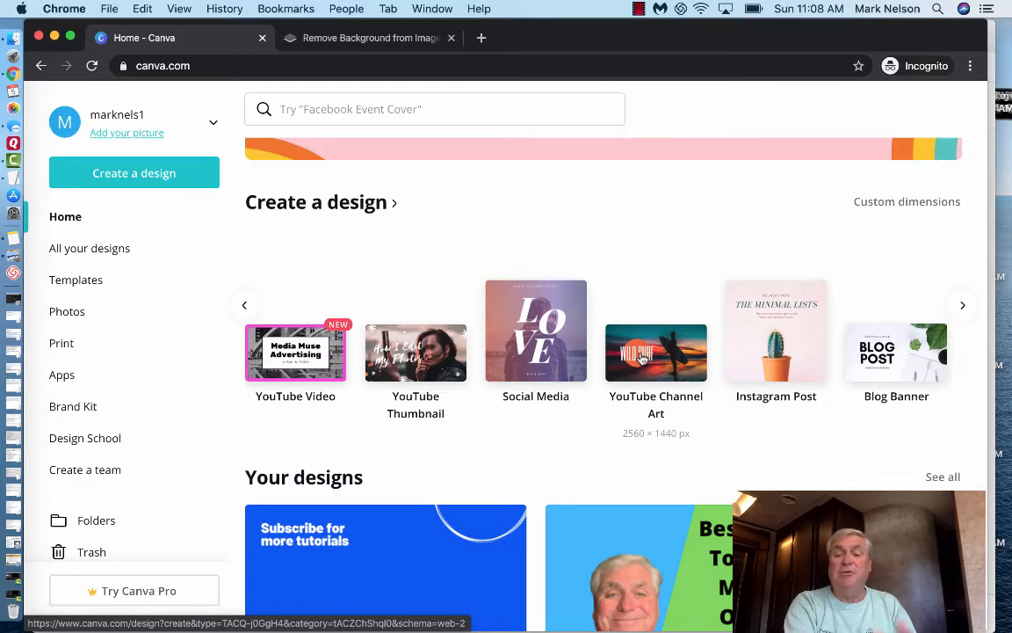
pyautogui.moveTo(669, 247)
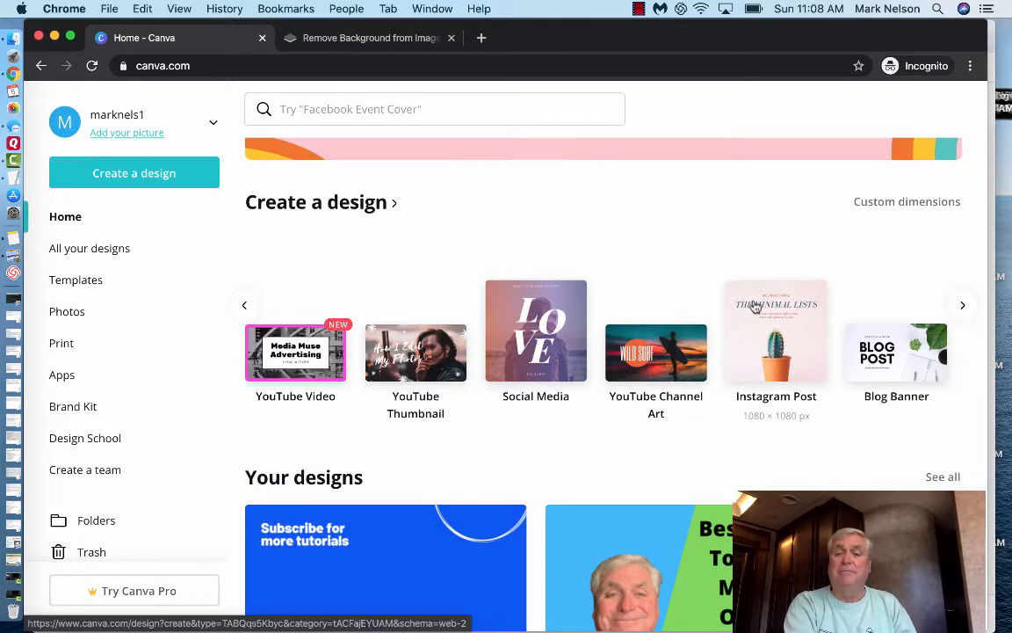
pyautogui.scroll(-3)
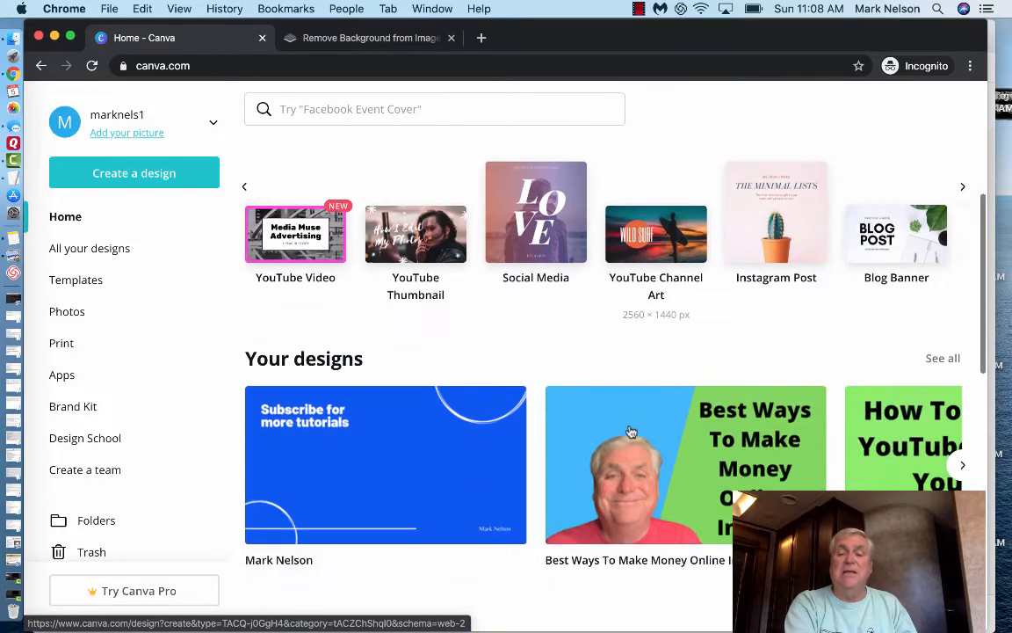
pyautogui.scroll(-3)
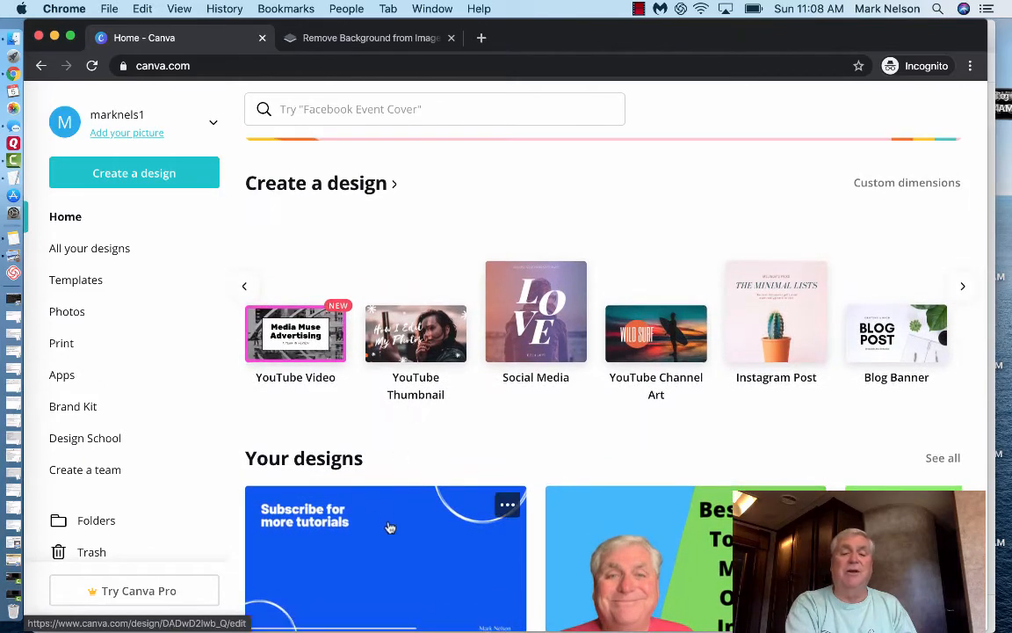
pyautogui.scroll(-3)
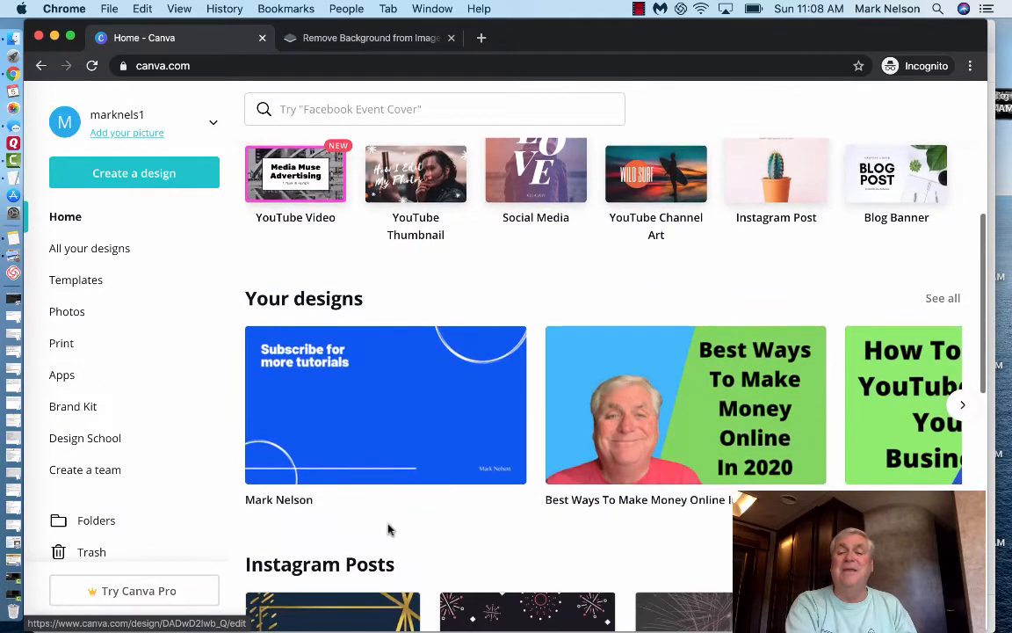
pyautogui.scroll(-3)
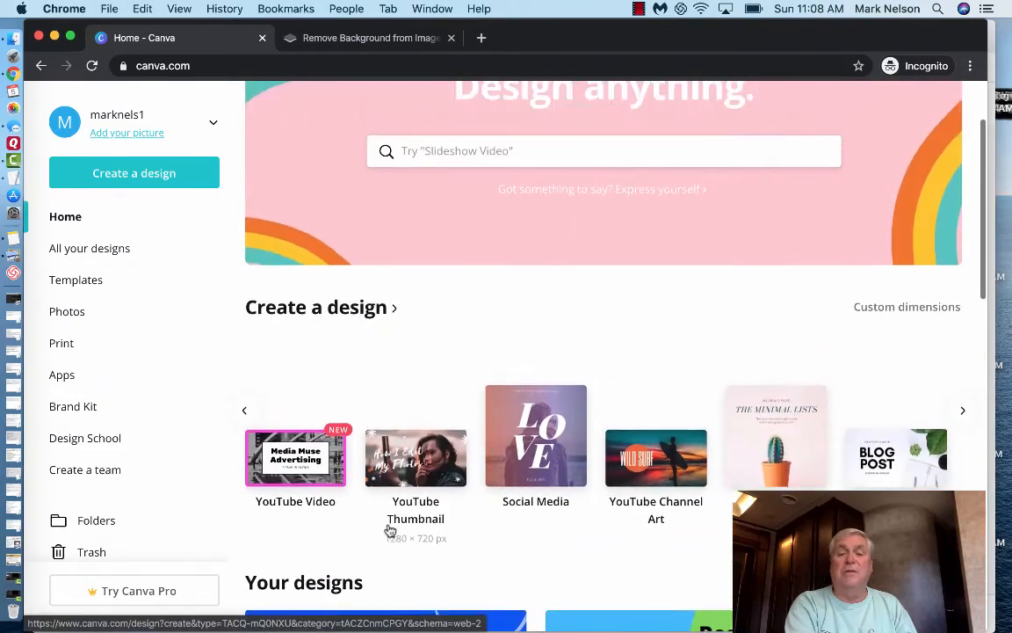
# - Show all Music YouTube Thumbnail templates and scroll through the list
pyautogui.scroll(-3)
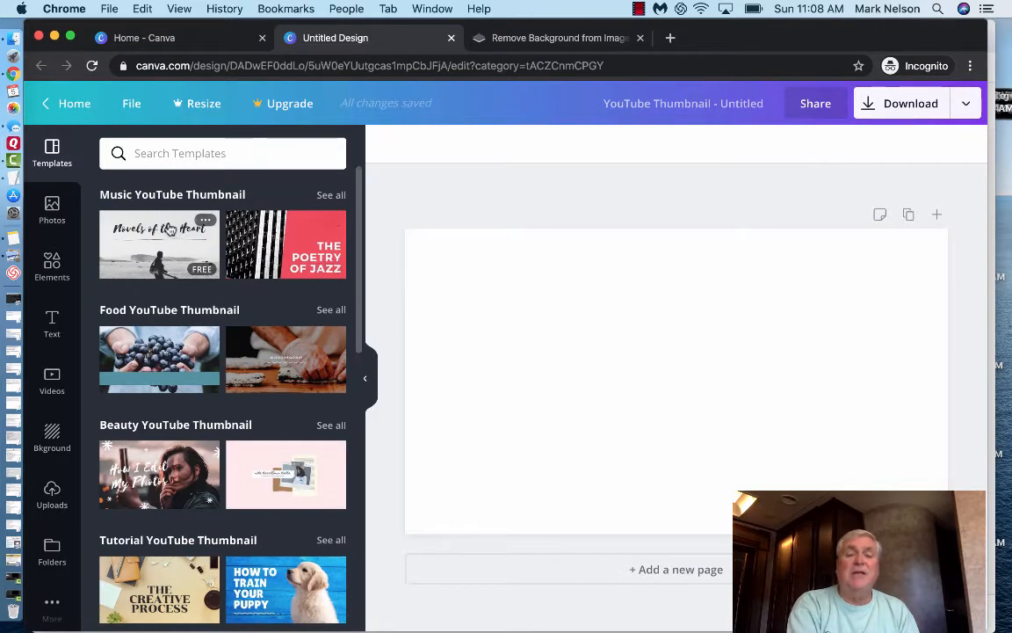
pyautogui.moveTo(191, 240)
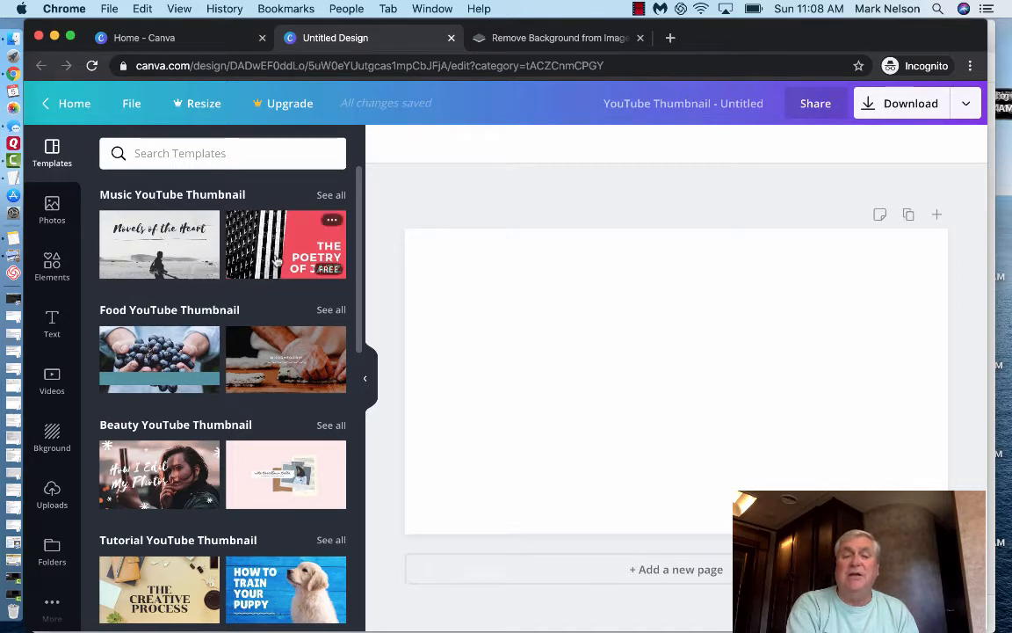
pyautogui.moveTo(200, 277)
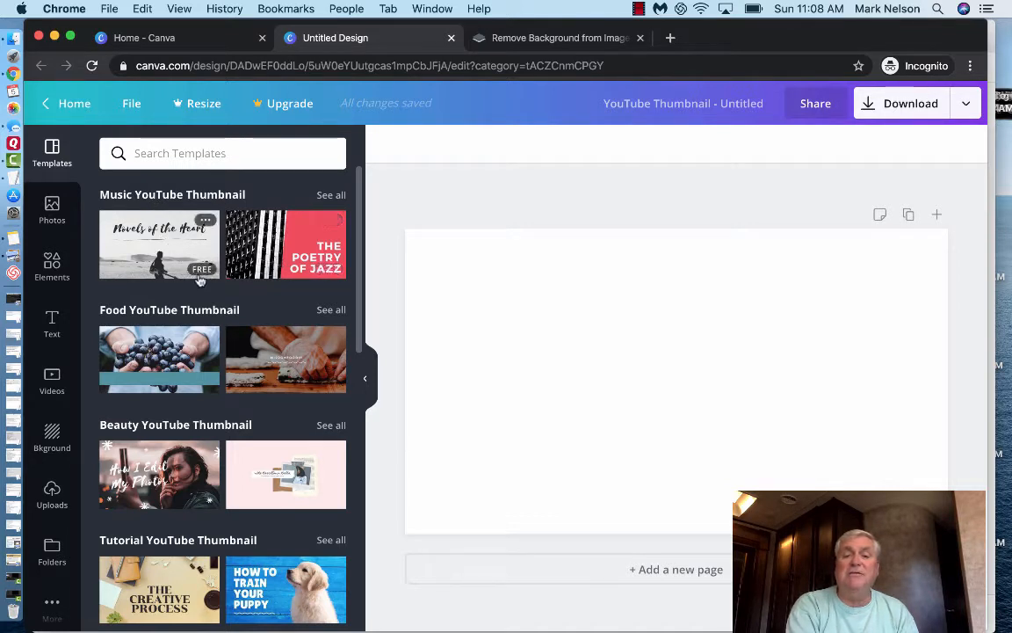
pyautogui.moveTo(181, 242)
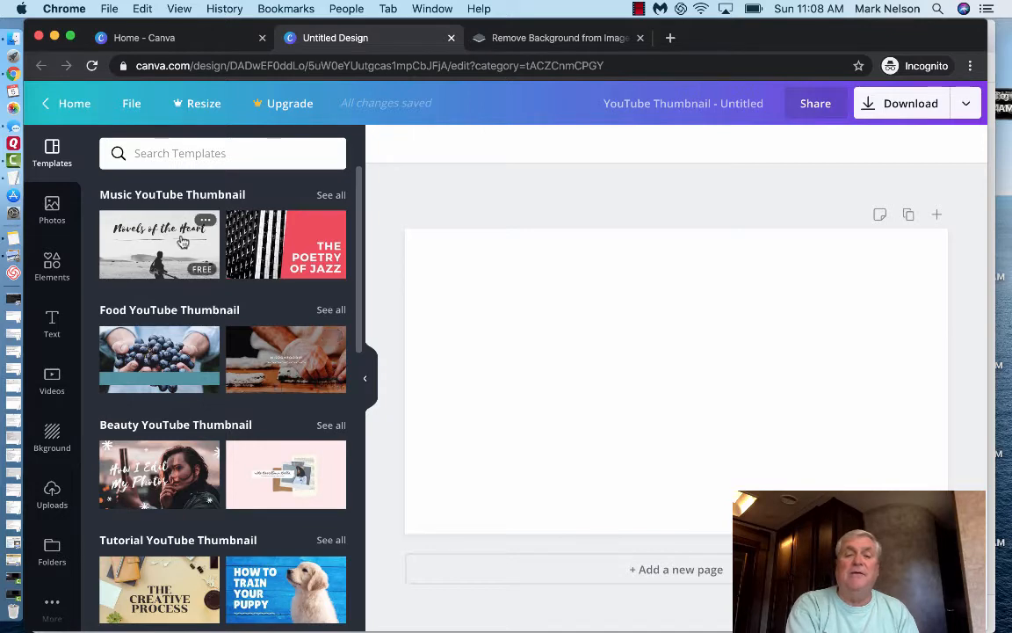
pyautogui.moveTo(321, 195)
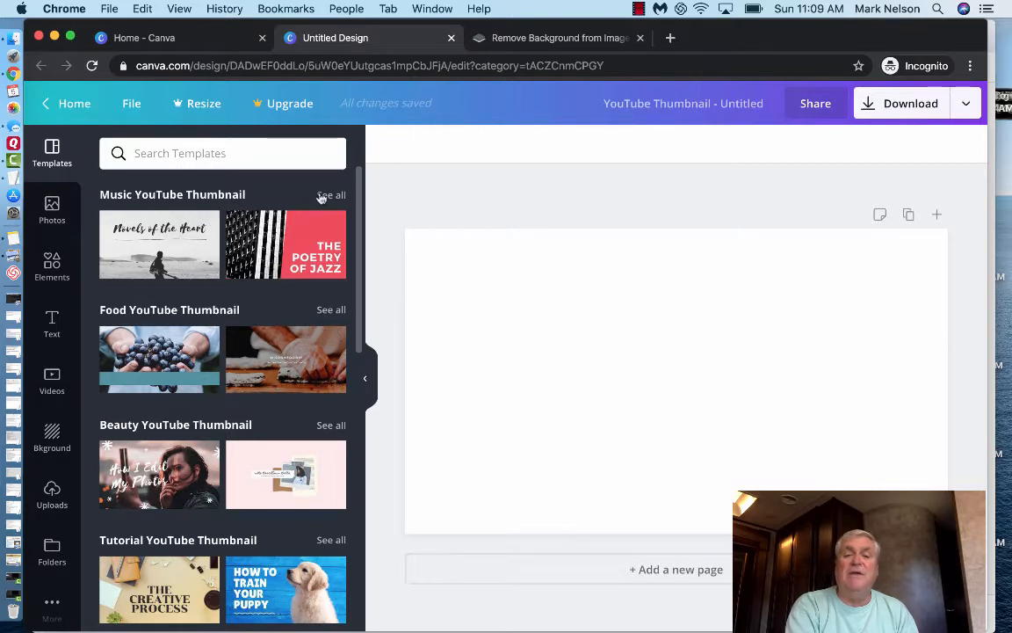
pyautogui.click(331, 194)
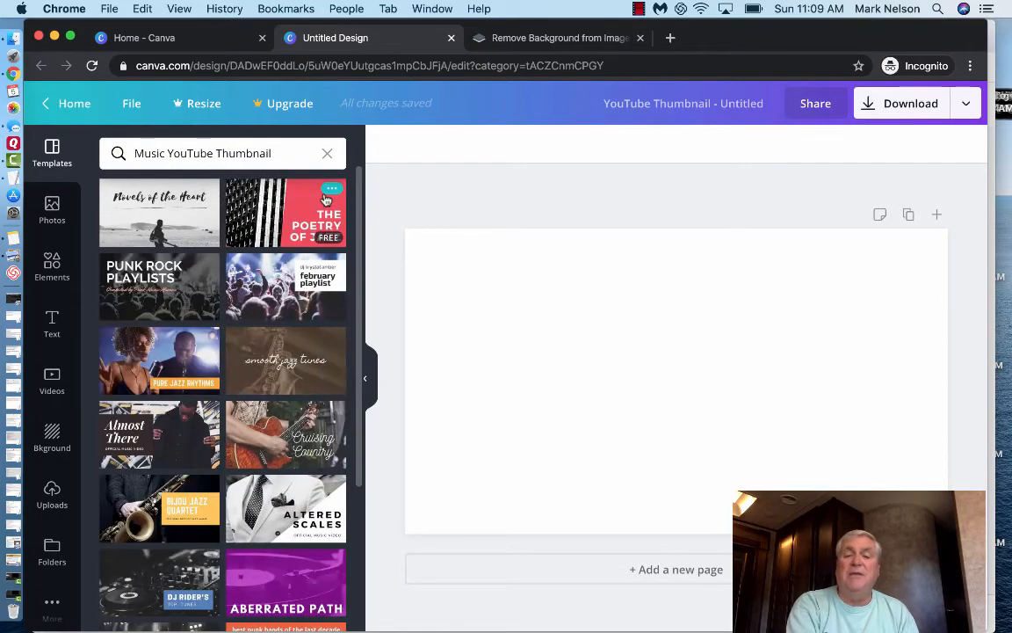
pyautogui.moveTo(202, 488)
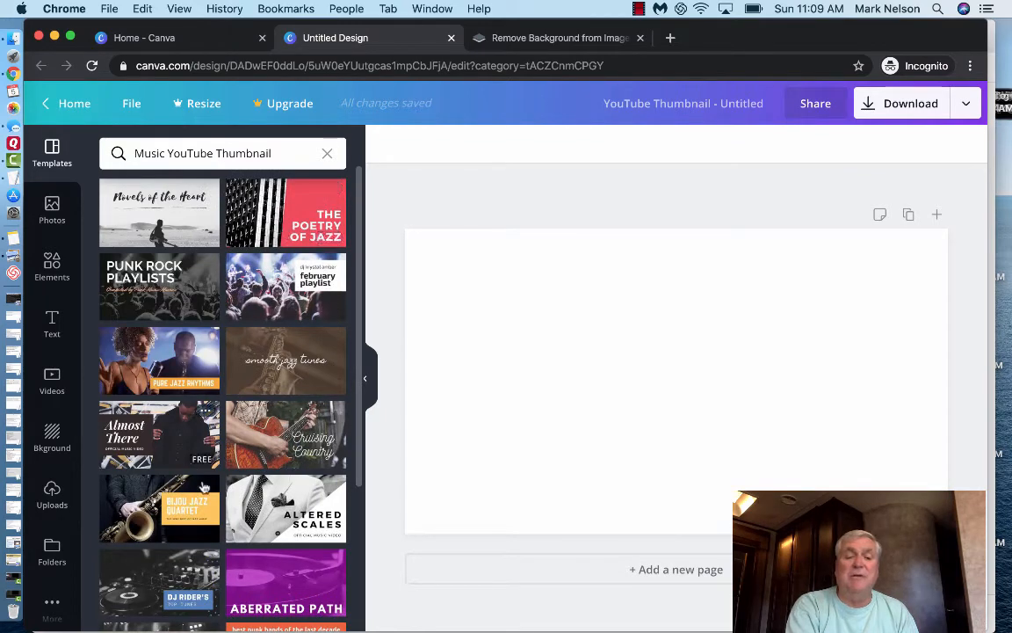
pyautogui.scroll(-3)
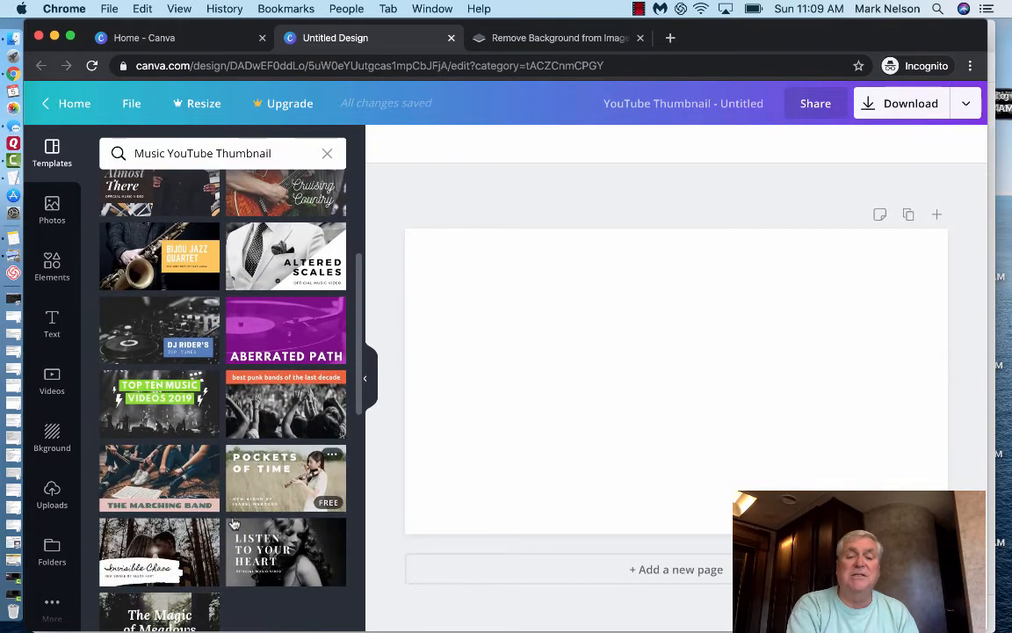
pyautogui.scroll(-3)
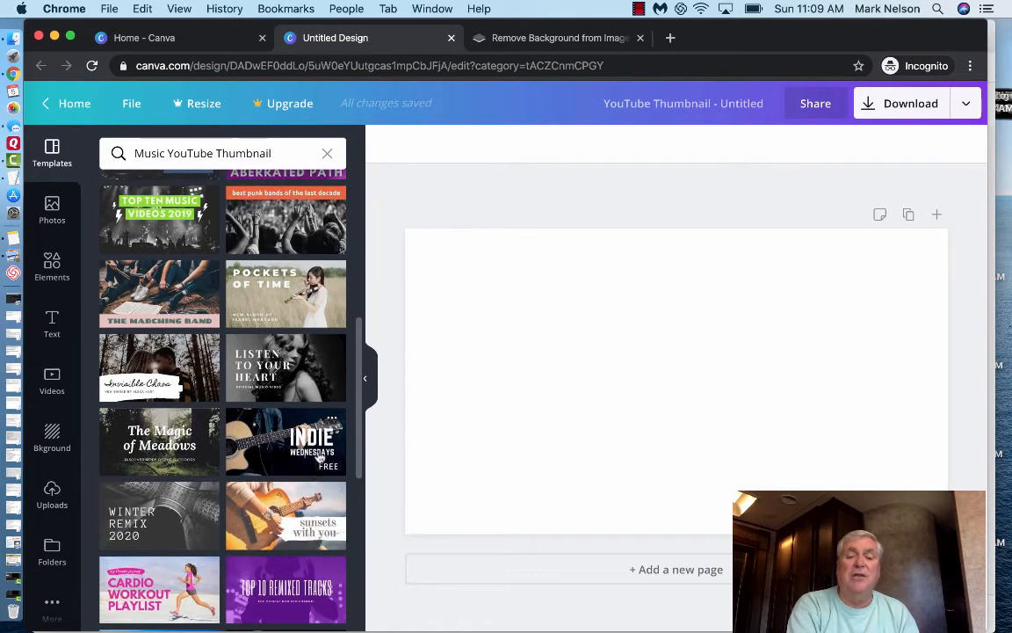
pyautogui.scroll(-3)
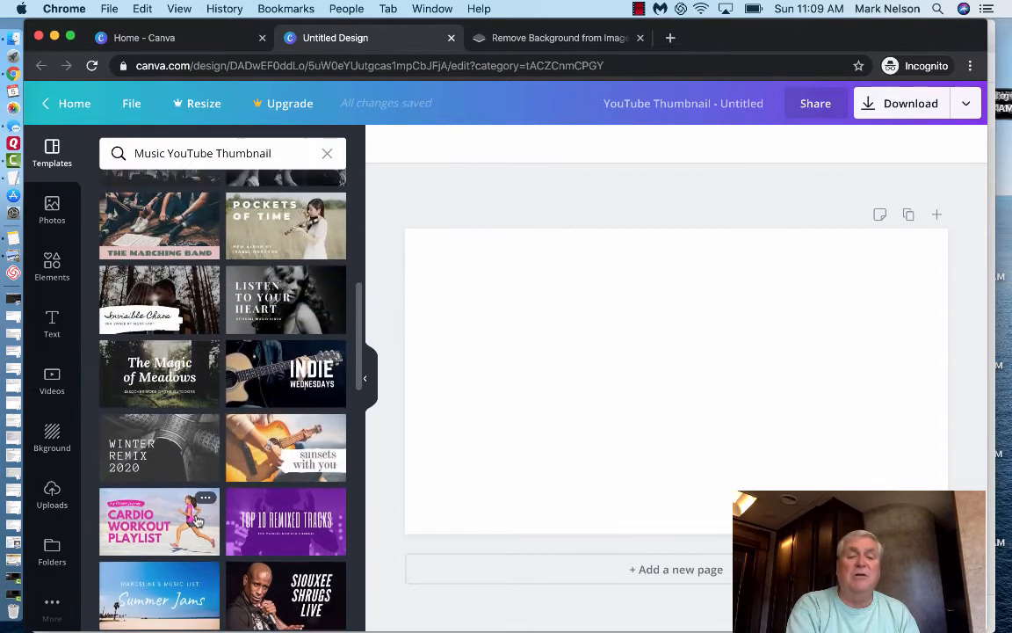
# - Apply the Cardio Workout Playlist template, then delete its runner photo and fitness journey banner
pyautogui.click(159, 521)
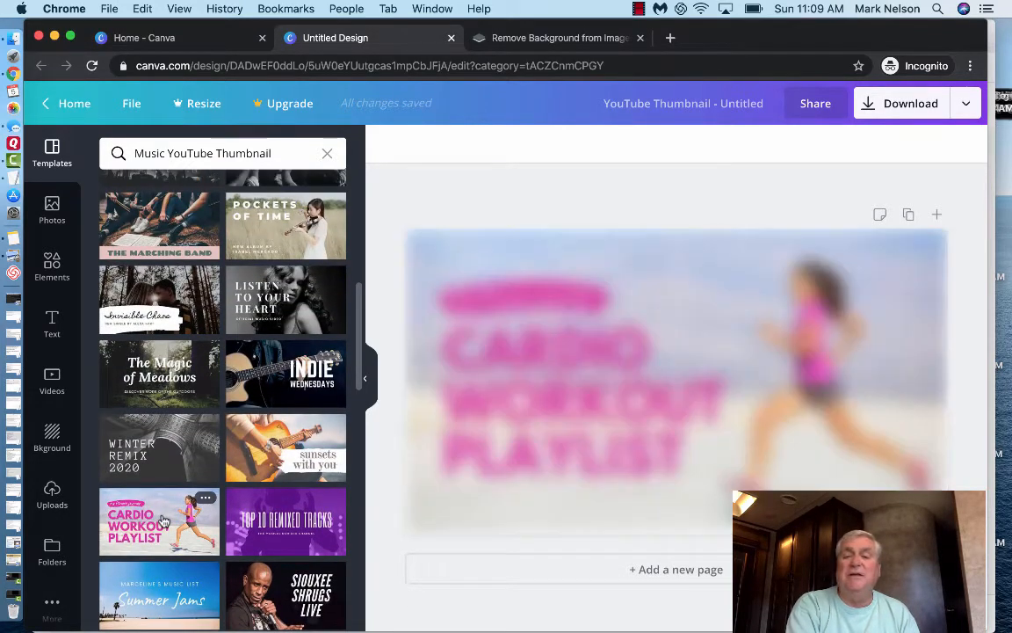
pyautogui.click(159, 521)
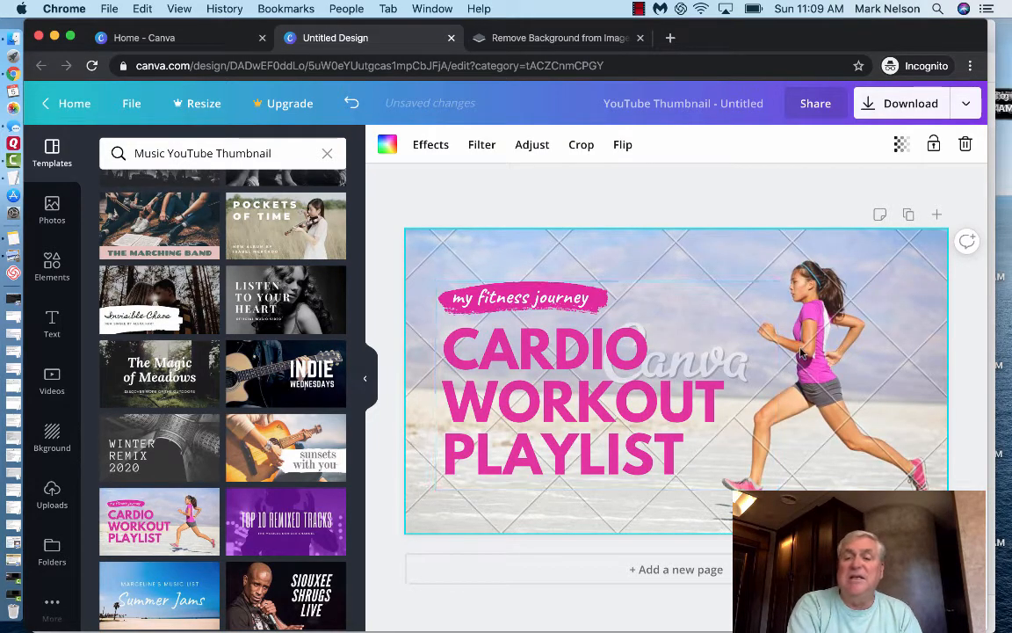
pyautogui.click(580, 399)
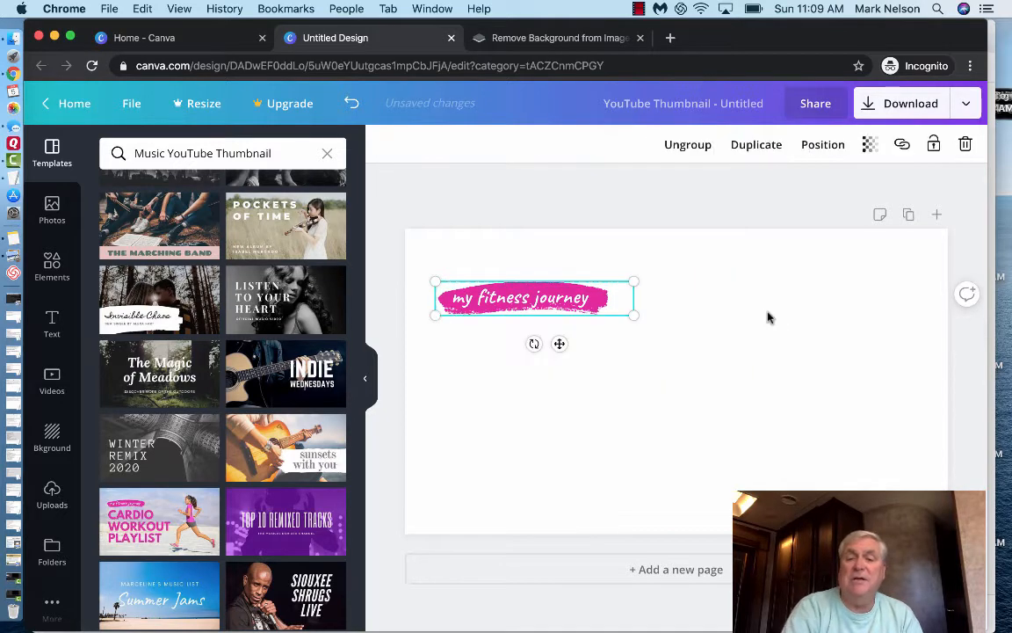
pyautogui.doubleClick(521, 298)
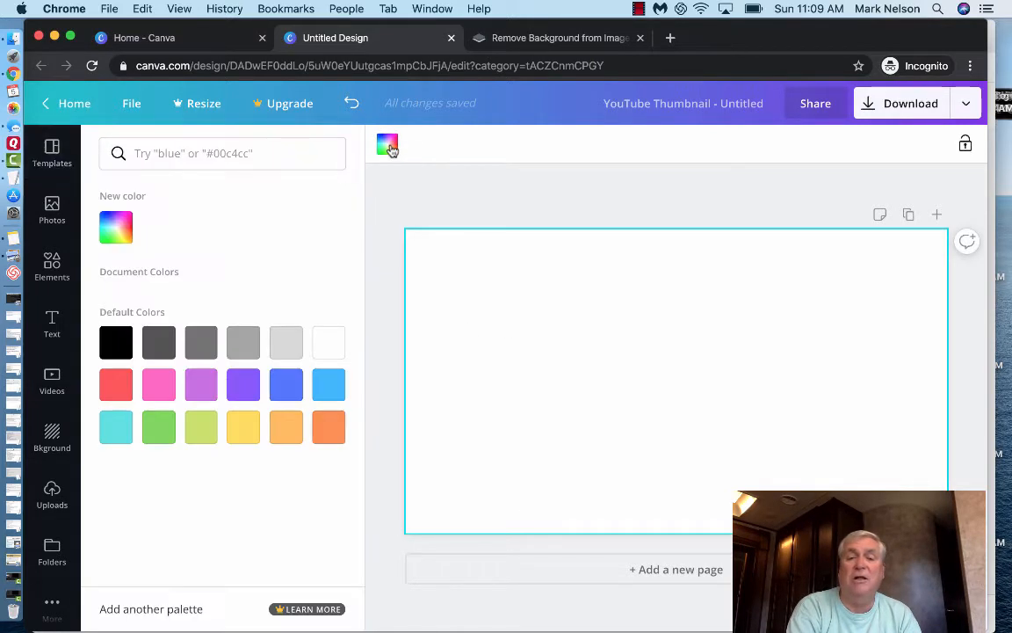
# - Fill the blank page background with the blue Default Colors swatch
pyautogui.click(158, 341)
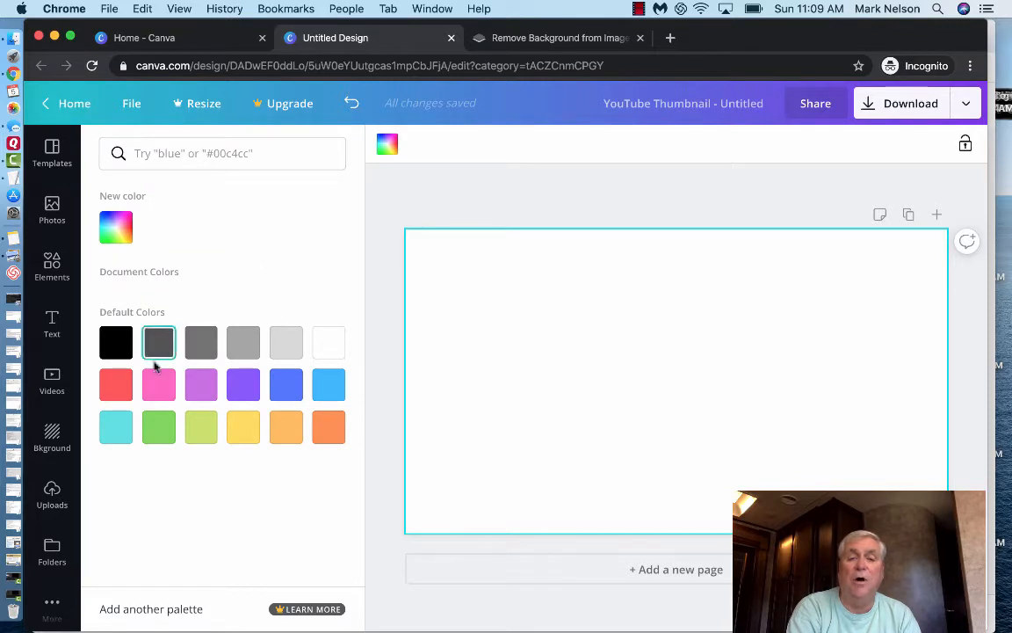
pyautogui.click(285, 385)
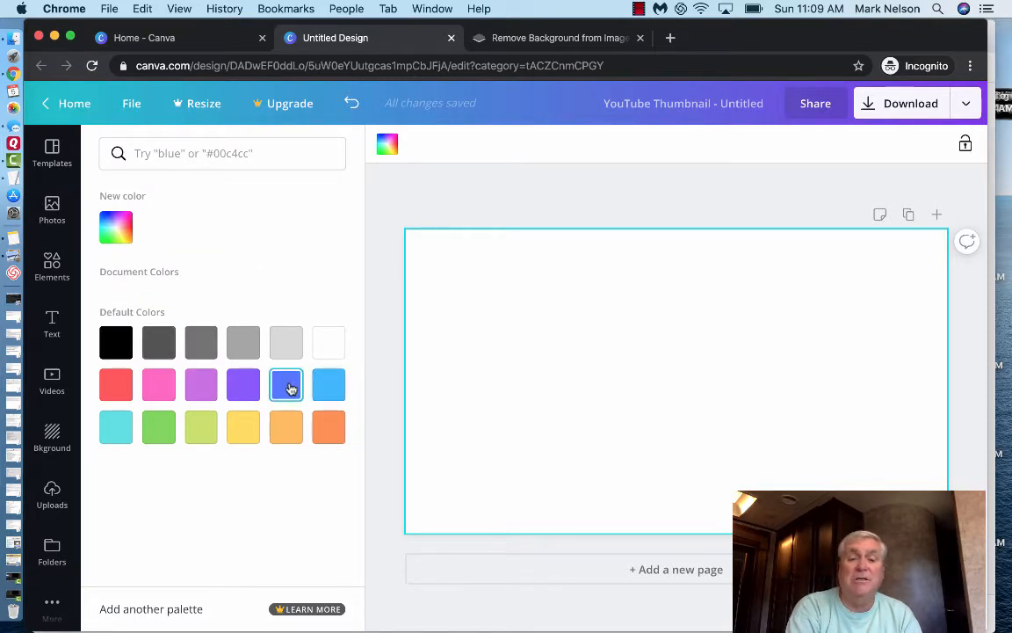
pyautogui.click(287, 384)
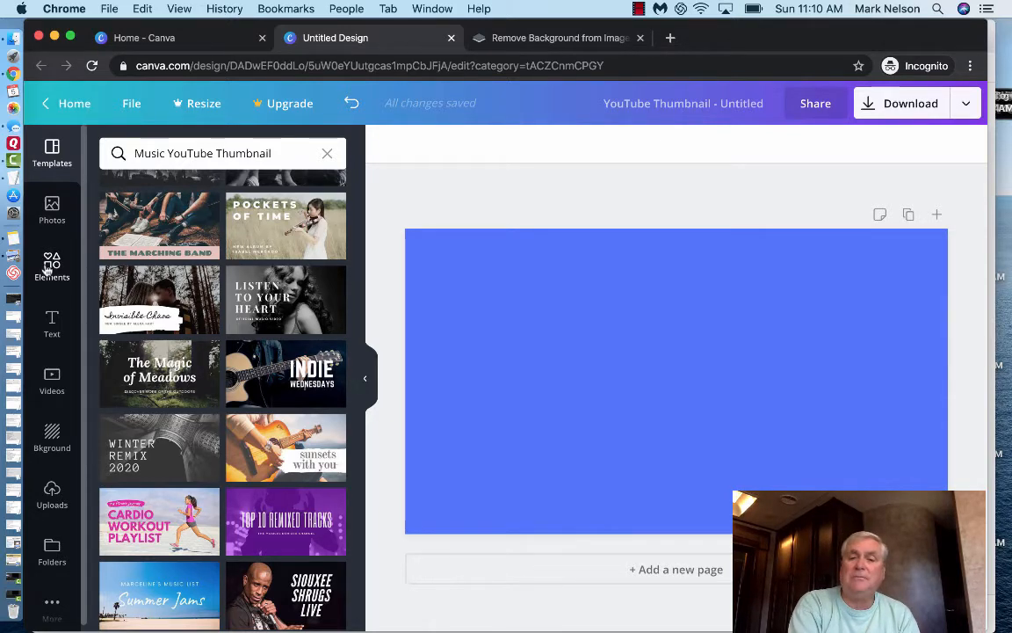
# - Add the grey square from Recently Used elements onto the blue background
pyautogui.click(52, 266)
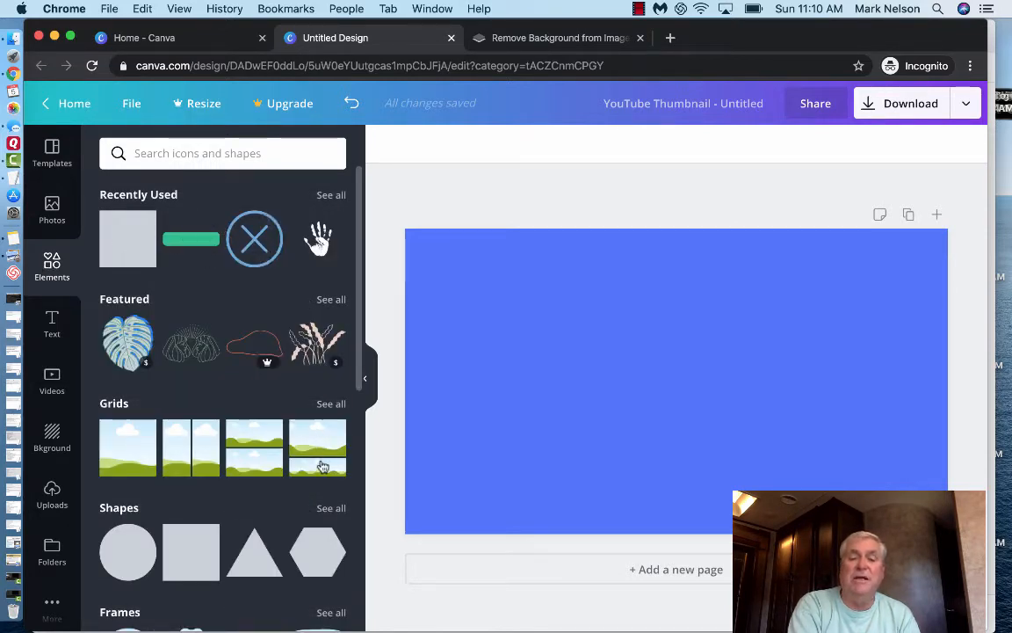
pyautogui.moveTo(128, 239)
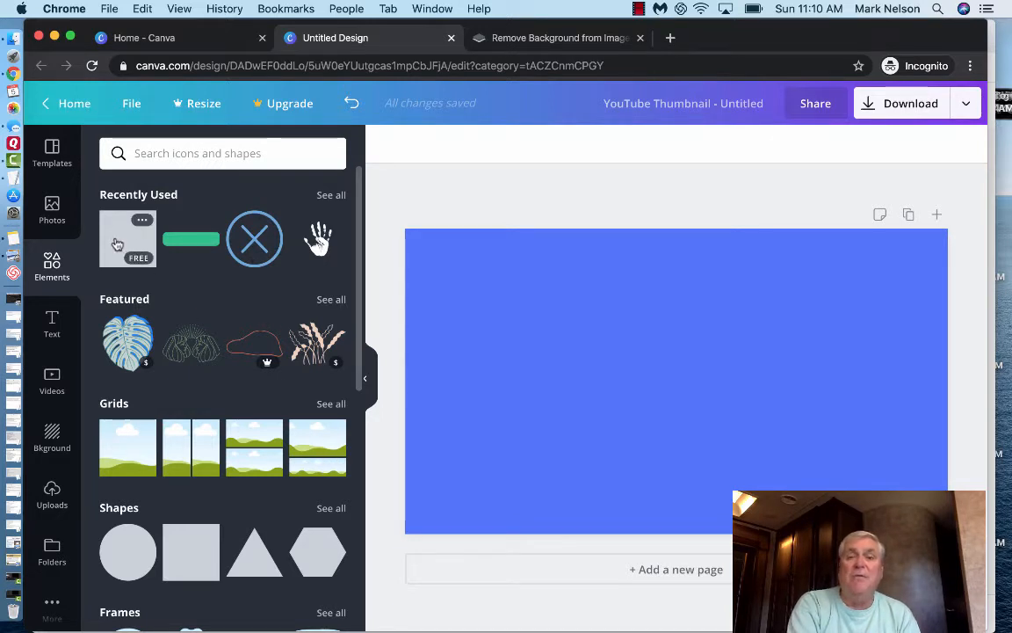
pyautogui.click(128, 238)
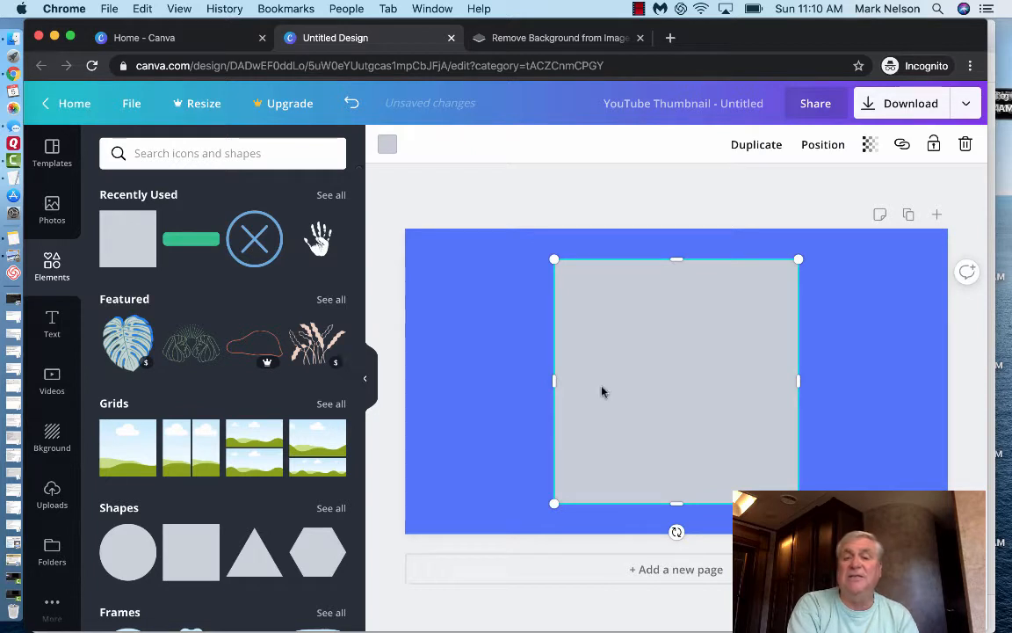
pyautogui.moveTo(678, 463)
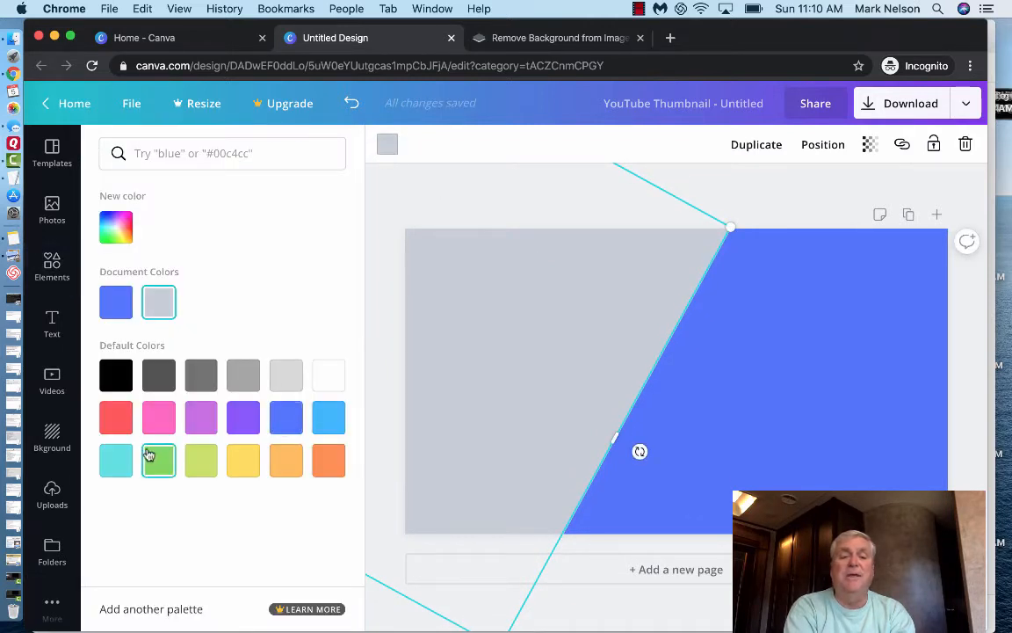
# - Recolour the slanted panel green, deselect it, then reselect the green panel
pyautogui.click(158, 459)
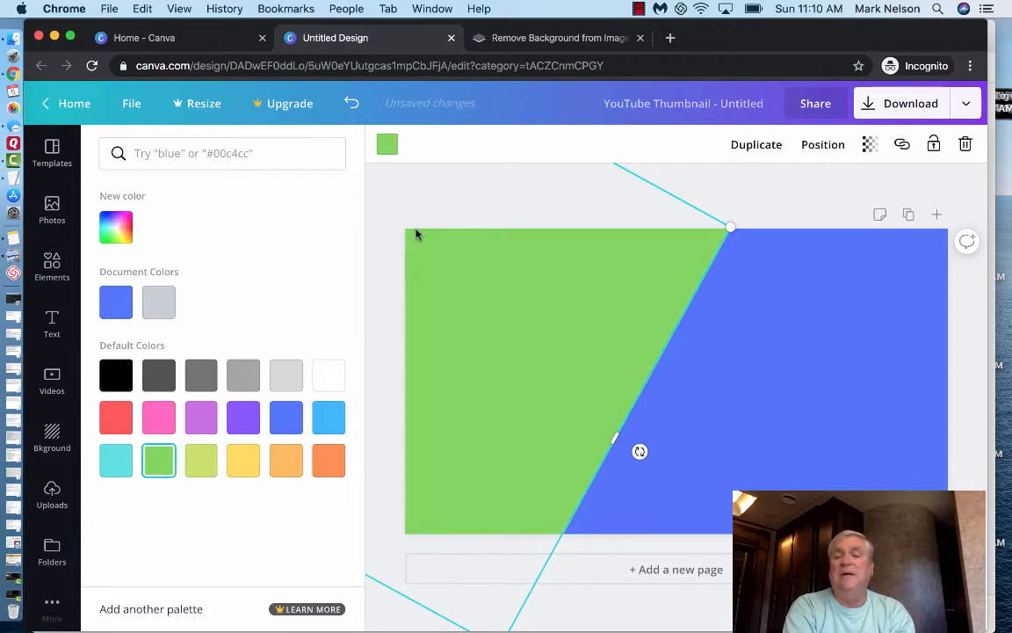
pyautogui.click(51, 263)
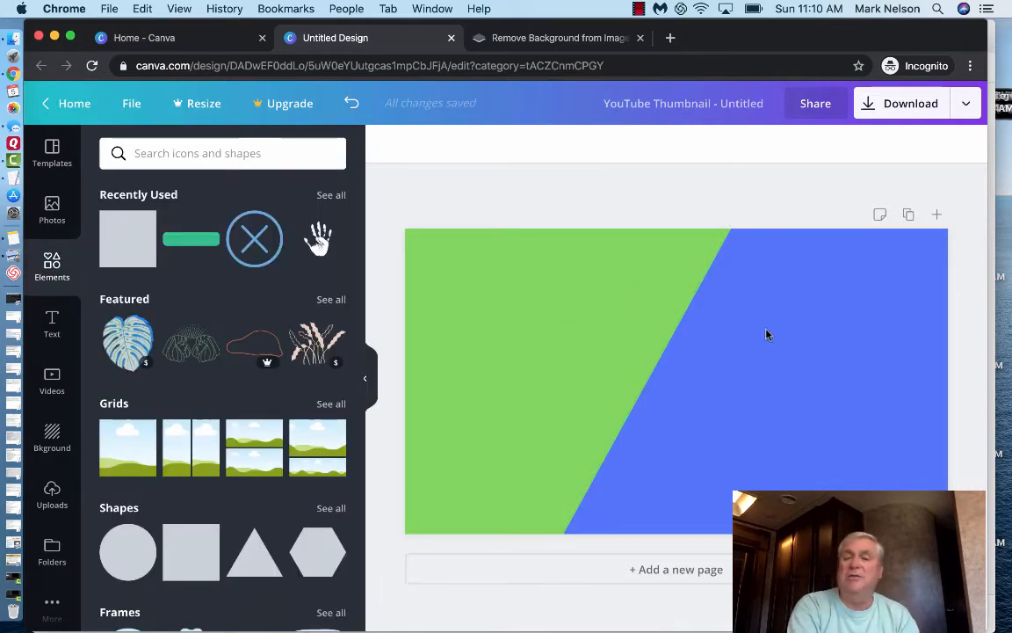
pyautogui.moveTo(835, 293)
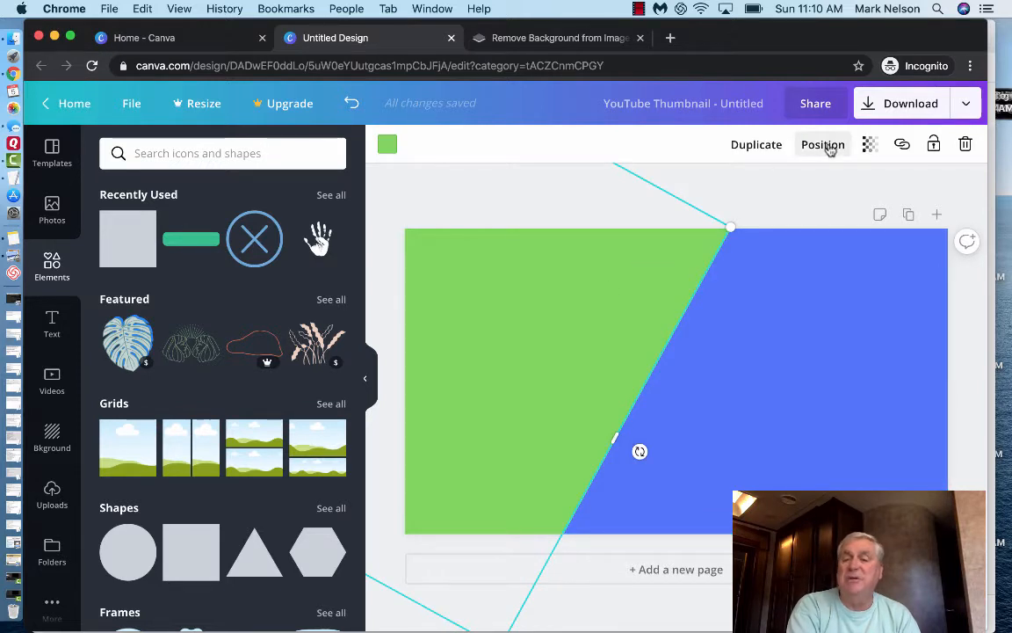
pyautogui.click(823, 144)
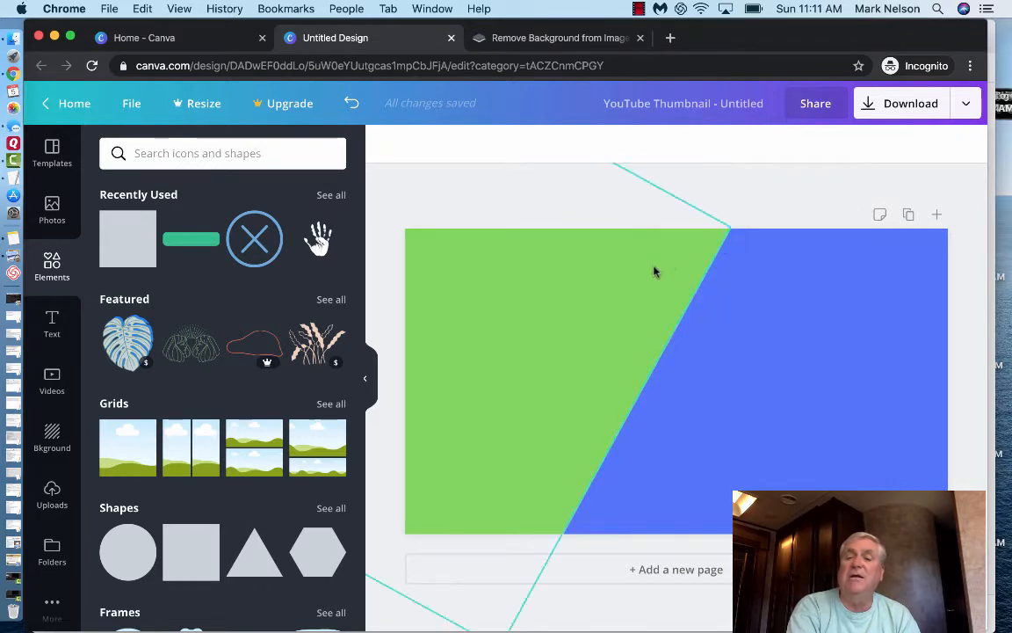
pyautogui.click(651, 273)
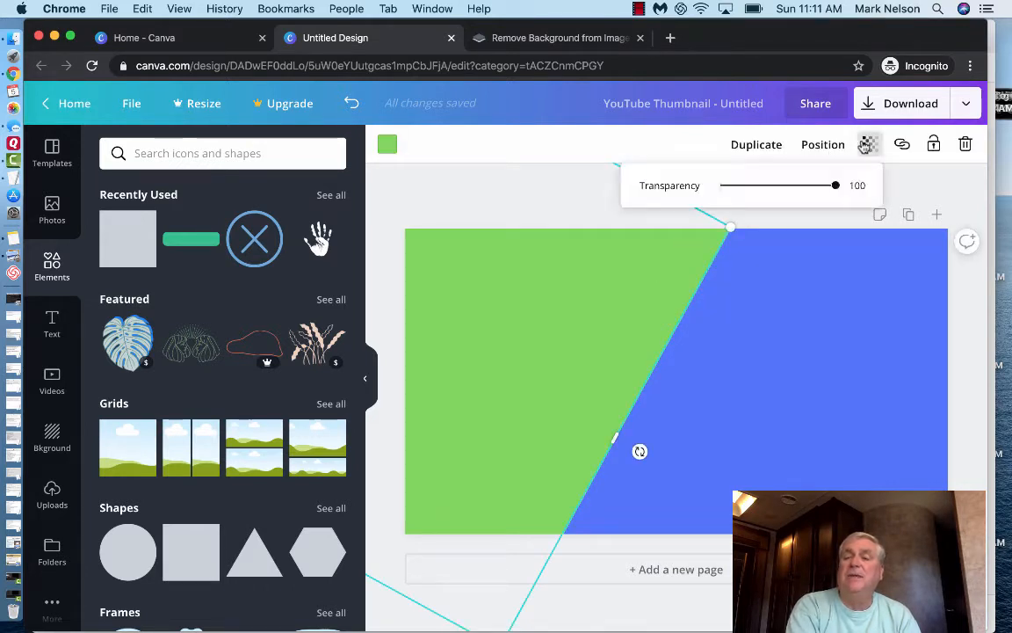
pyautogui.moveTo(835, 185); pyautogui.dragTo(830, 185)
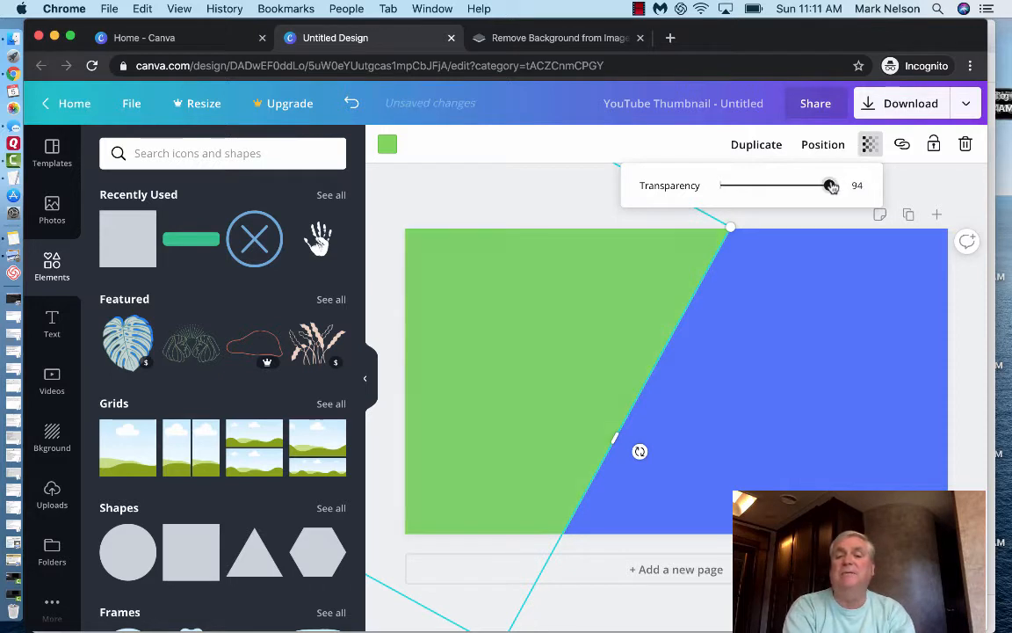
pyautogui.moveTo(831, 185); pyautogui.dragTo(808, 186)
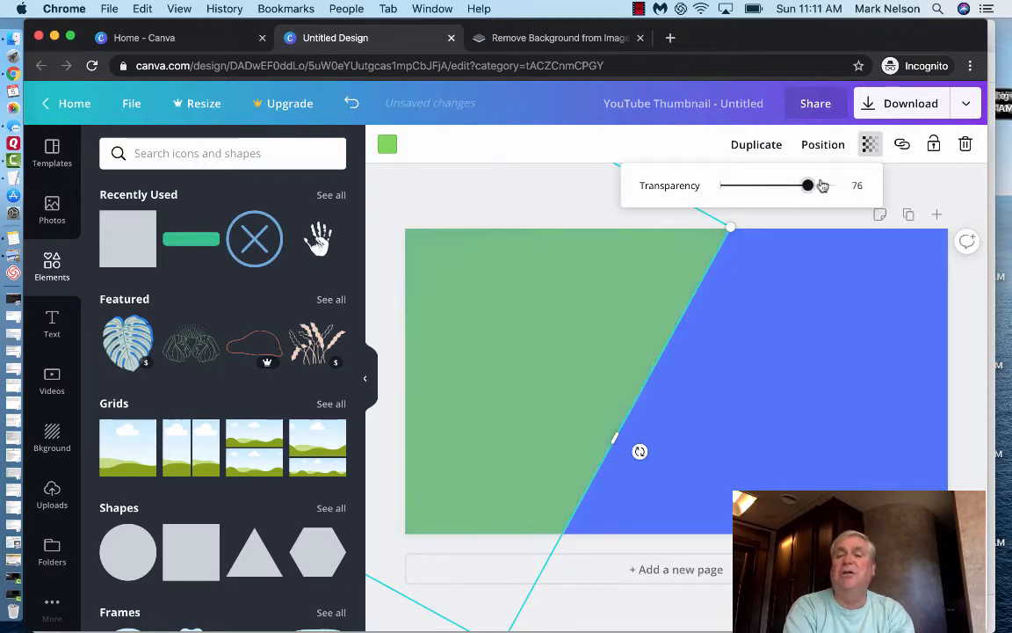
pyautogui.moveTo(806, 185); pyautogui.dragTo(835, 185)
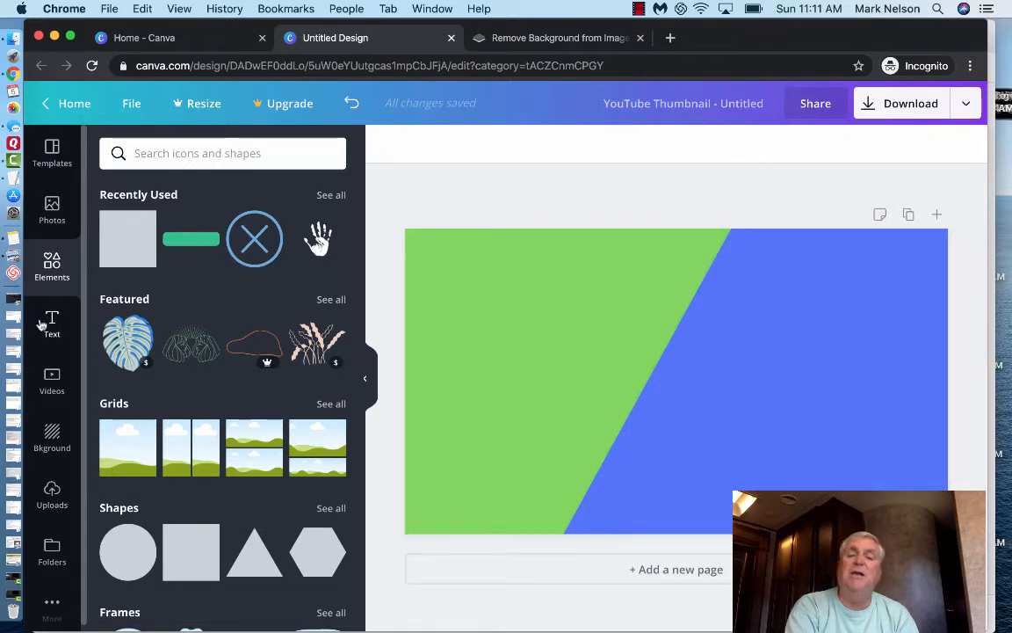
pyautogui.moveTo(51, 329)
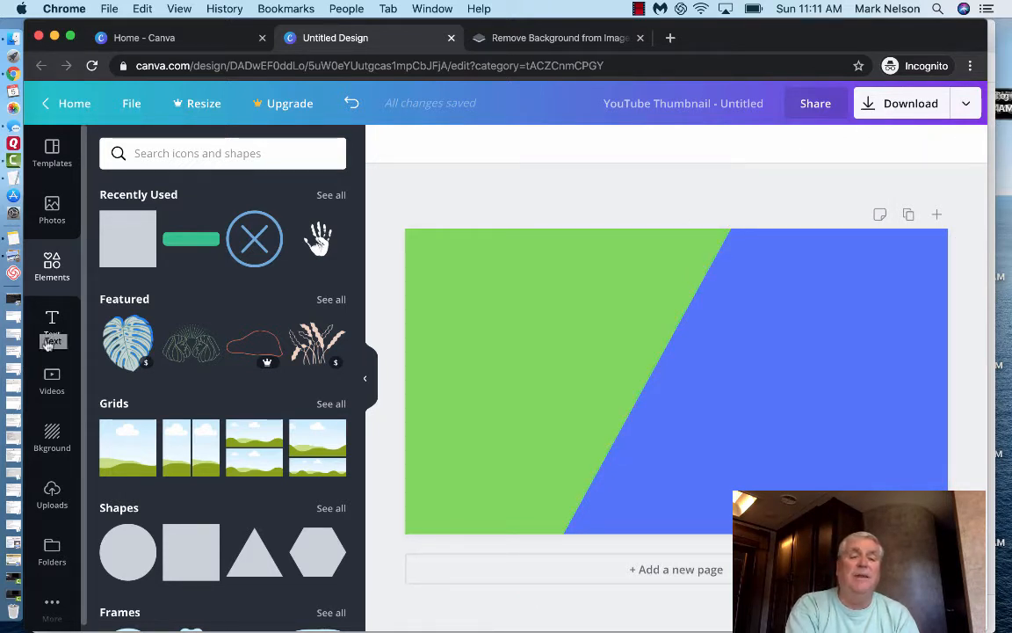
pyautogui.moveTo(52, 492)
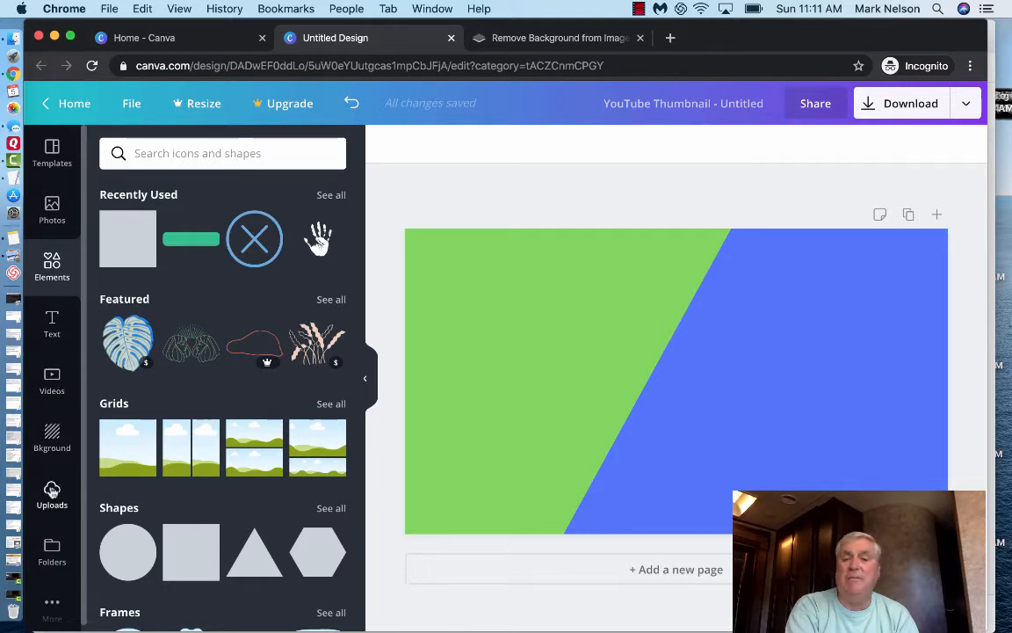
pyautogui.moveTo(52, 496)
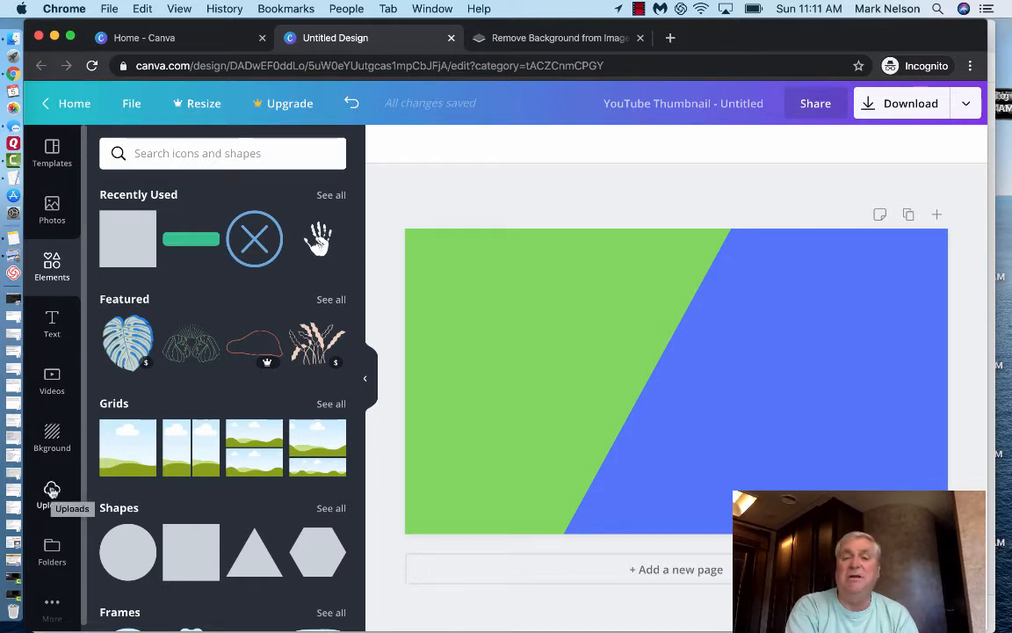
# - Show the uploaded images under Uploads and scroll through the headshot photos
pyautogui.click(52, 496)
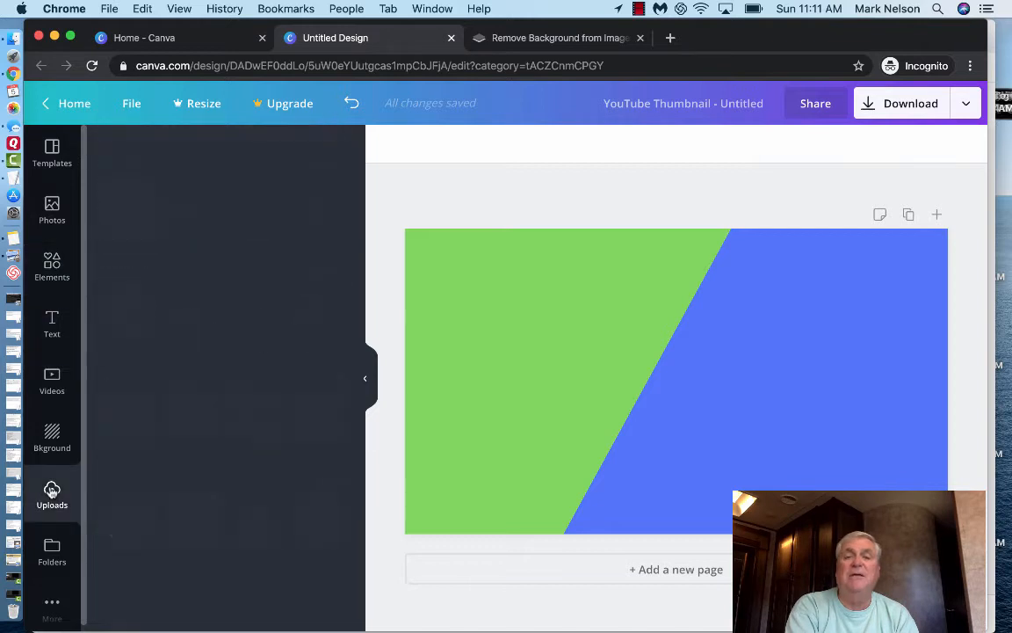
pyautogui.click(52, 497)
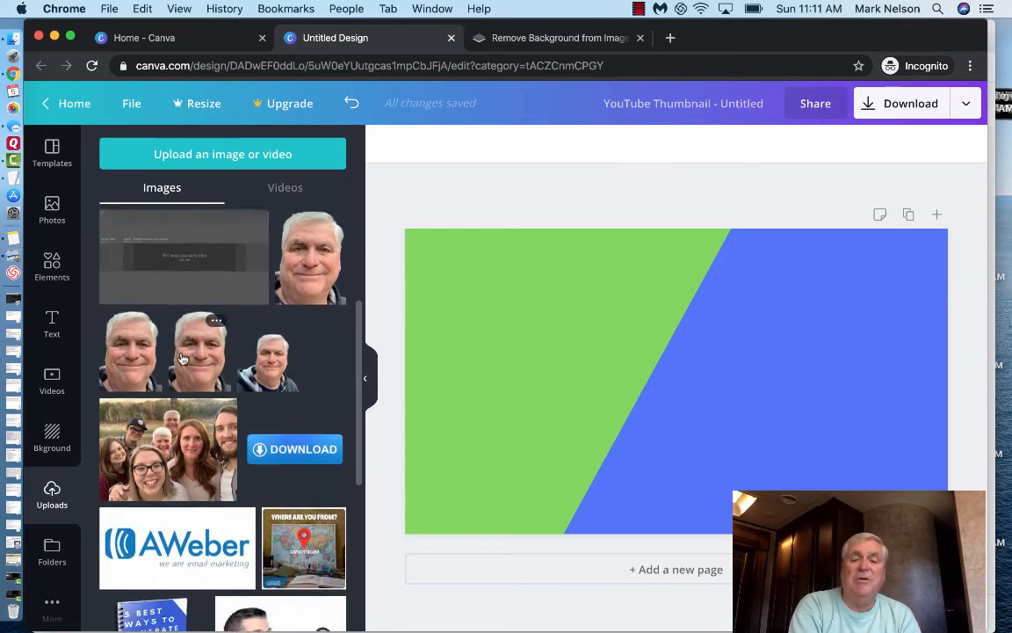
pyautogui.scroll(-3)
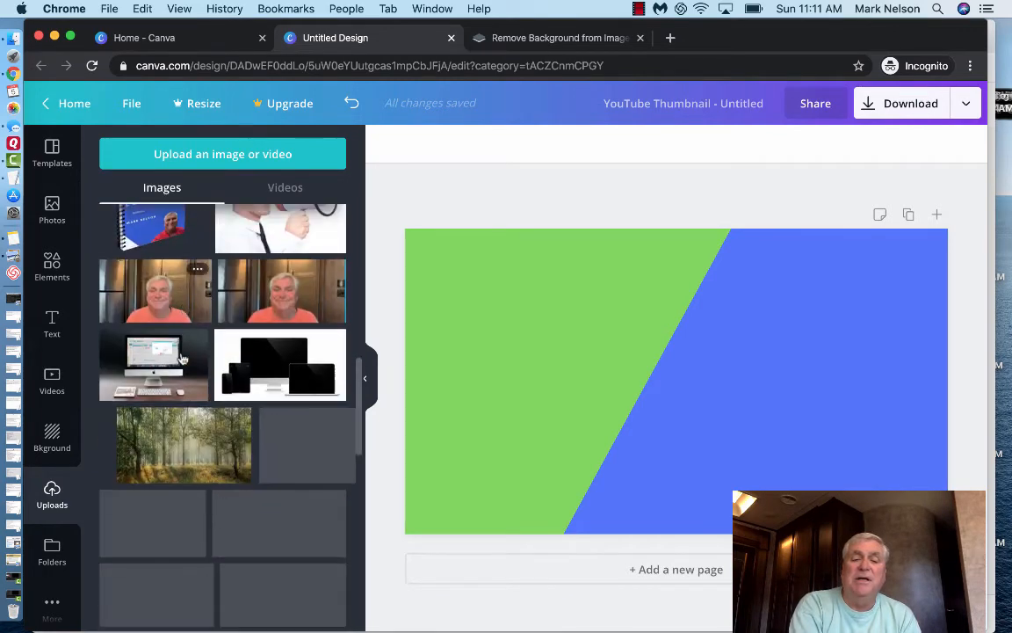
pyautogui.scroll(-3)
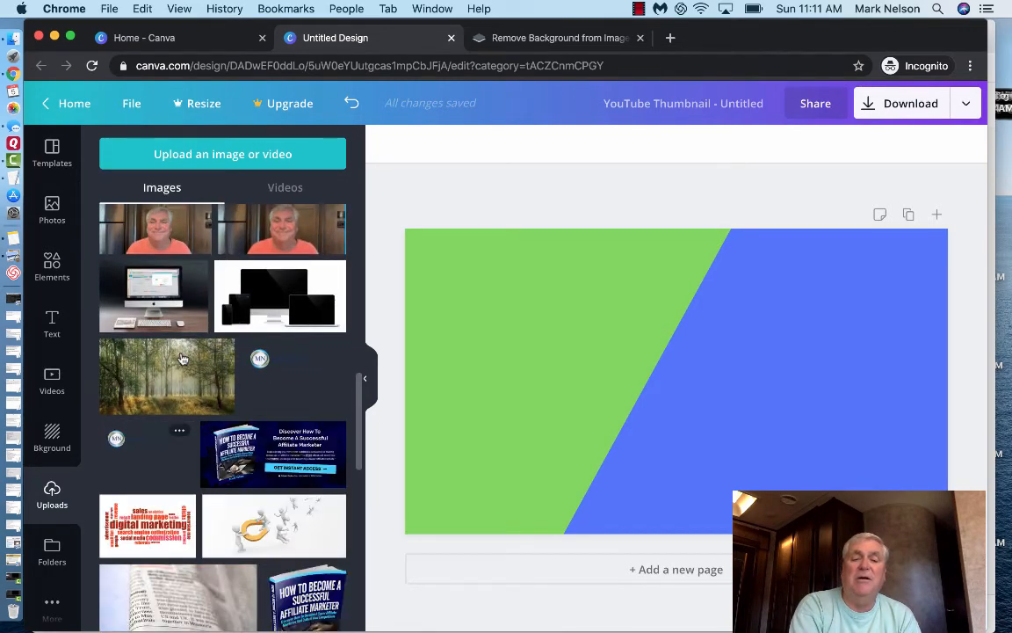
pyautogui.scroll(-3)
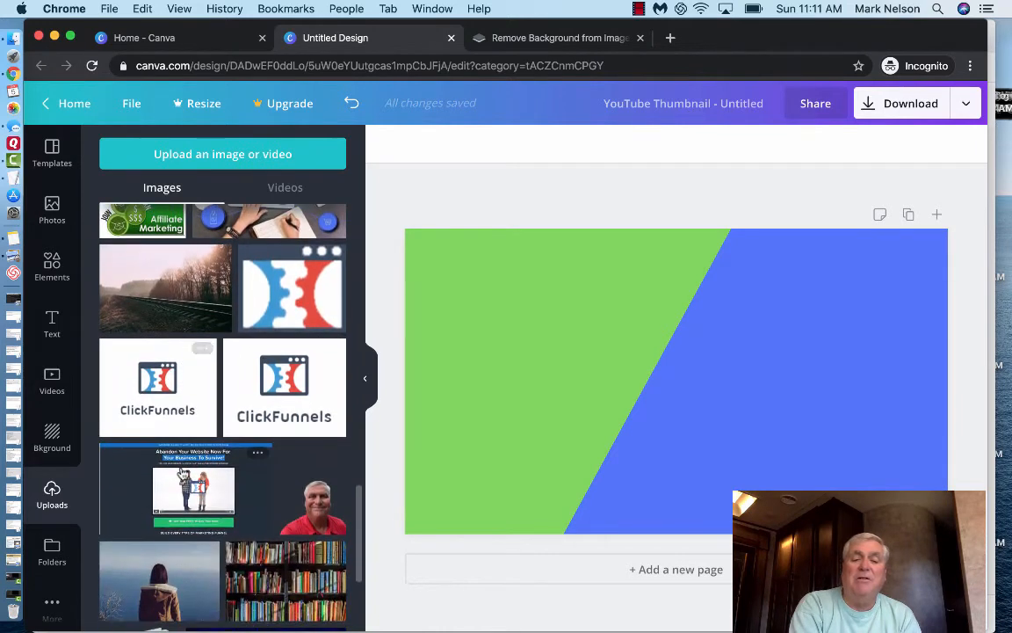
pyautogui.scroll(-3)
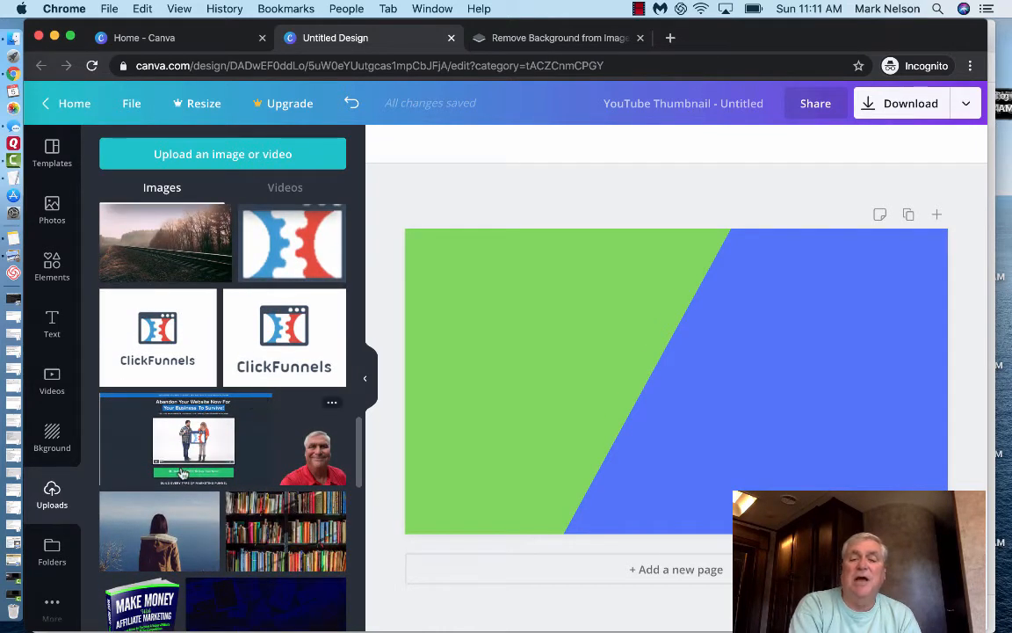
pyautogui.moveTo(287, 463)
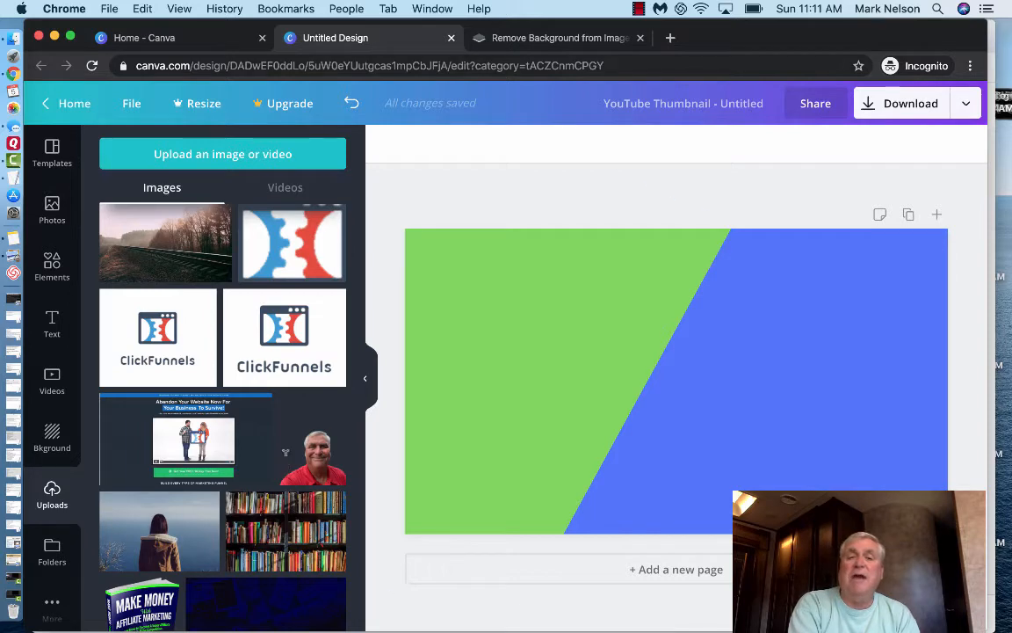
# - Upload the couple's beach photo to remove.bg and download the background-free PNG cutout
pyautogui.click(558, 38)
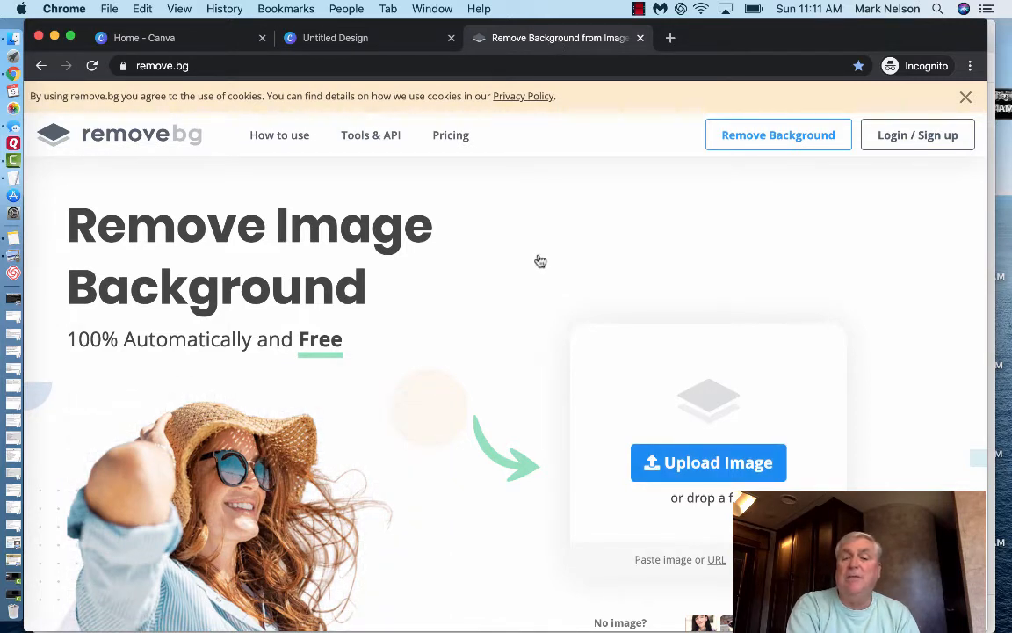
pyautogui.click(708, 462)
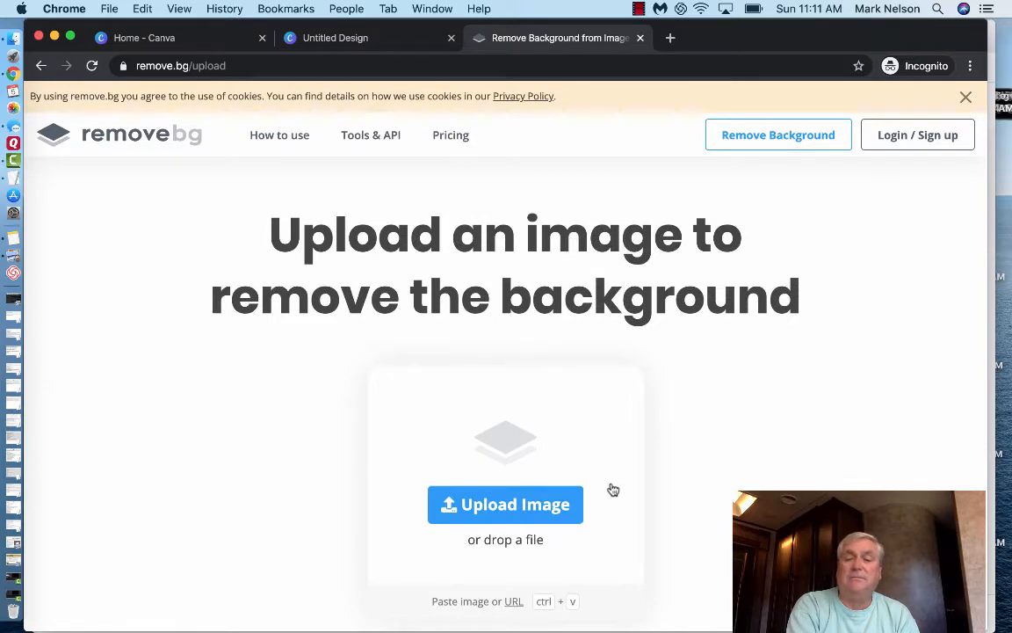
pyautogui.click(505, 503)
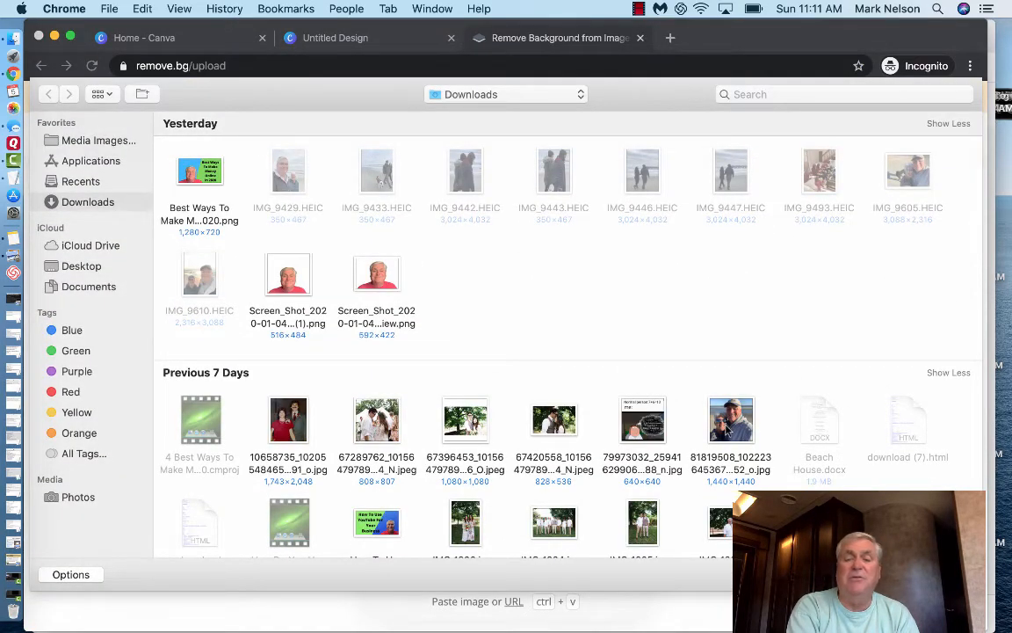
pyautogui.click(731, 419)
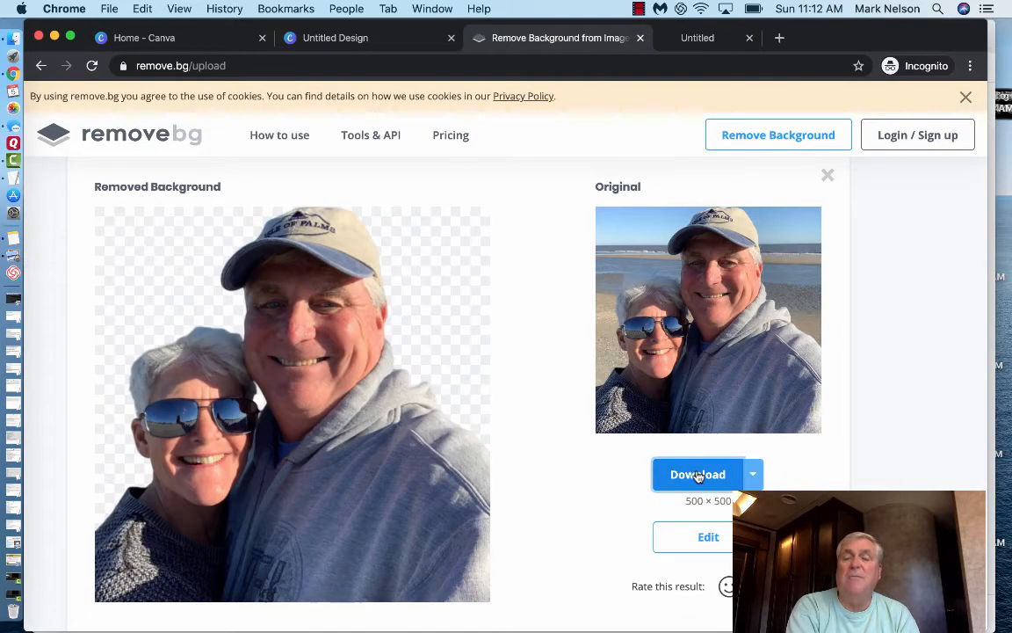
pyautogui.click(697, 475)
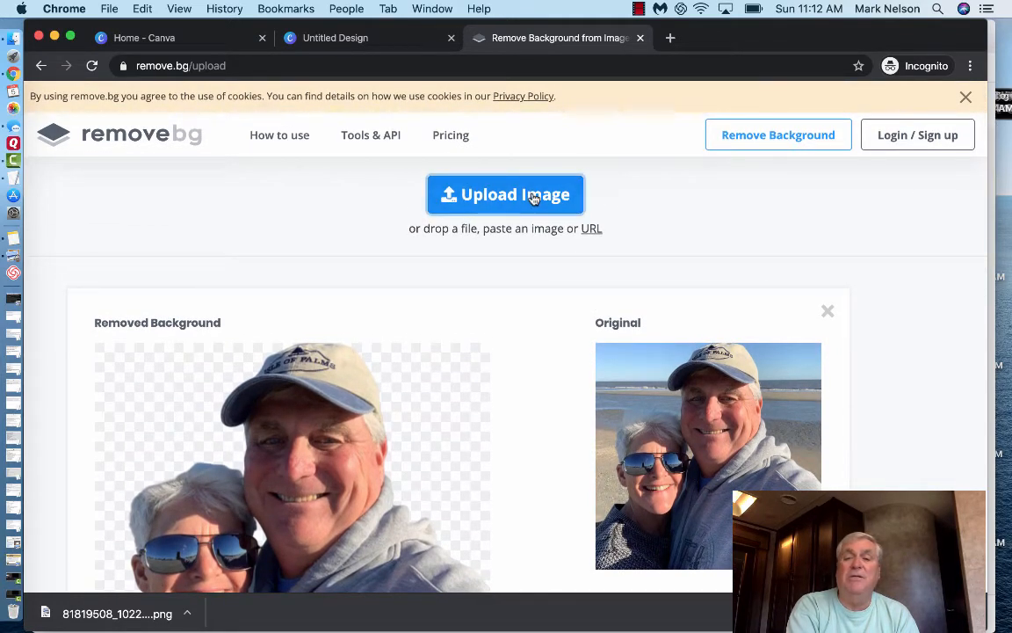
# - Browse the Downloads folder in the file chooser and cancel without choosing a photo
pyautogui.click(505, 194)
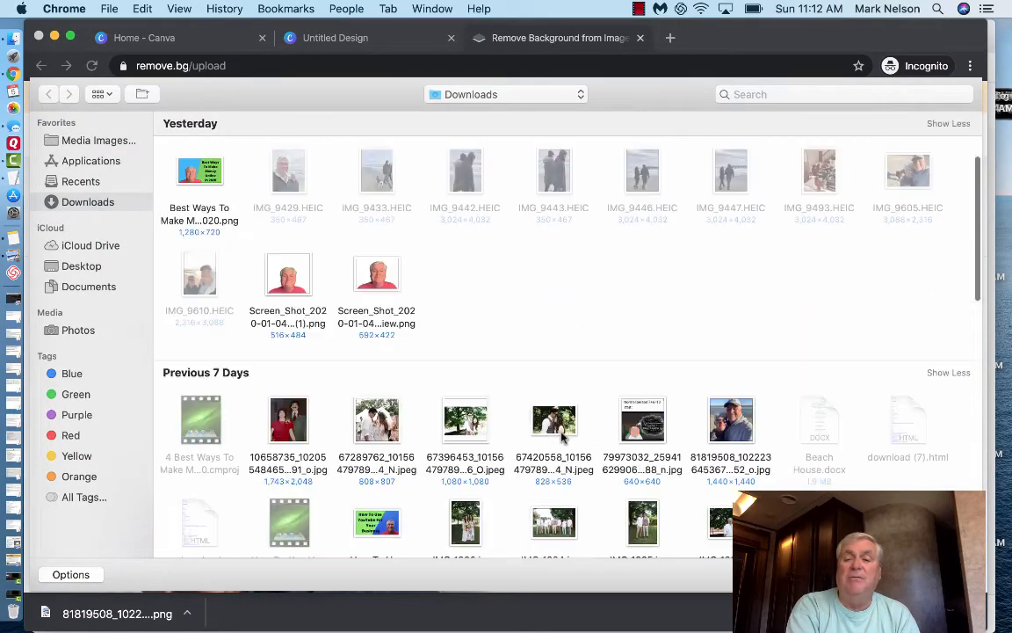
pyautogui.scroll(-3)
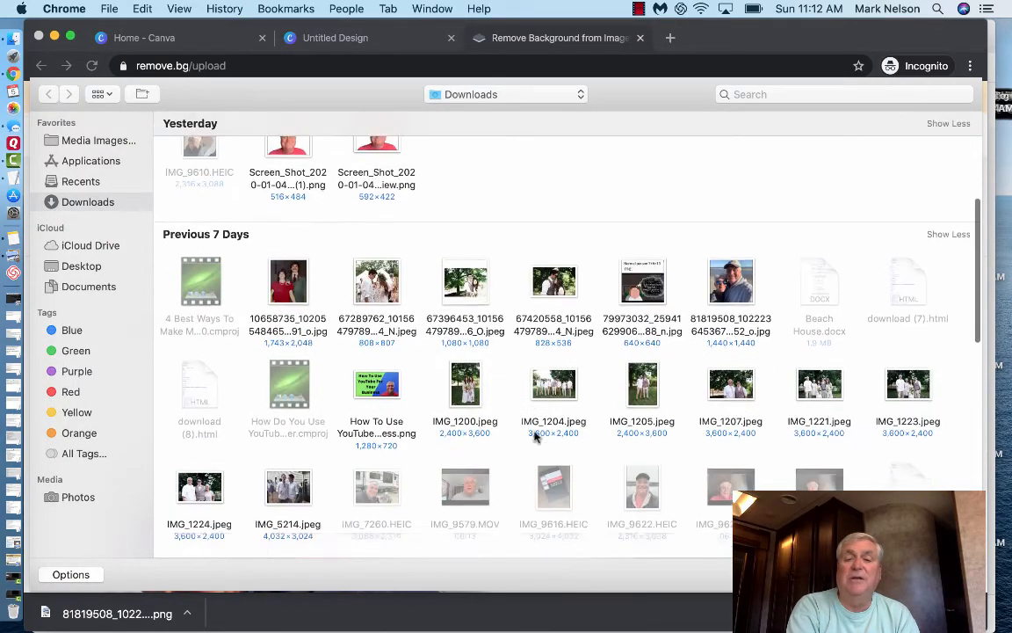
pyautogui.scroll(-3)
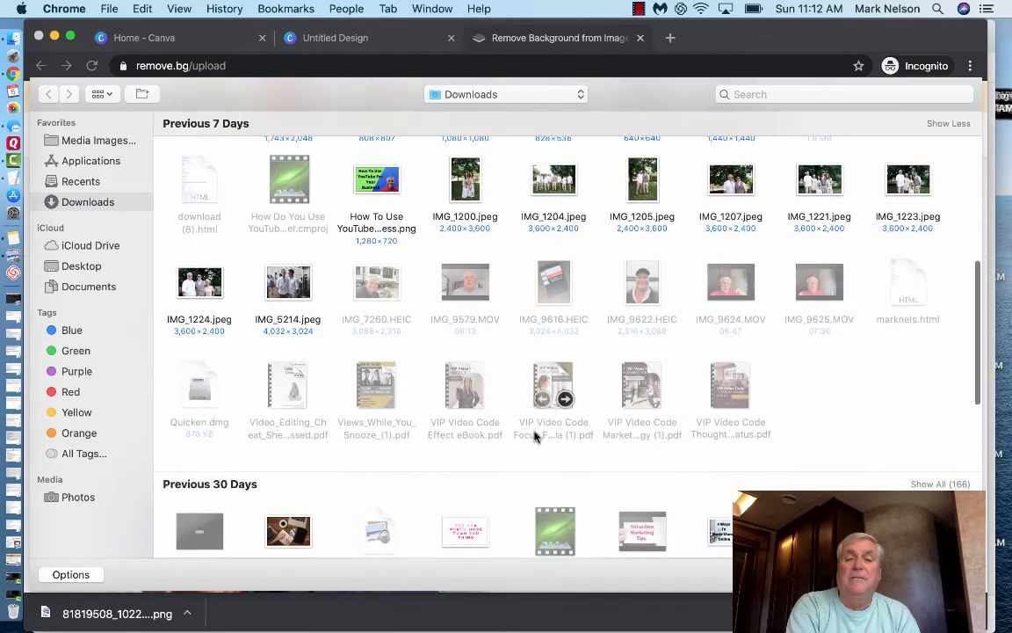
pyautogui.scroll(-3)
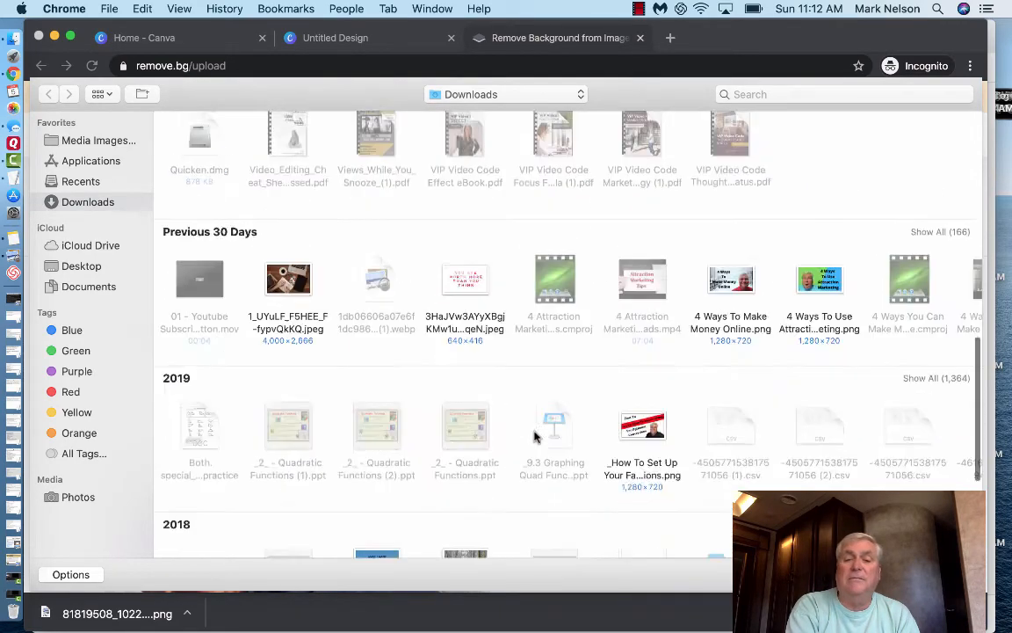
pyautogui.scroll(-3)
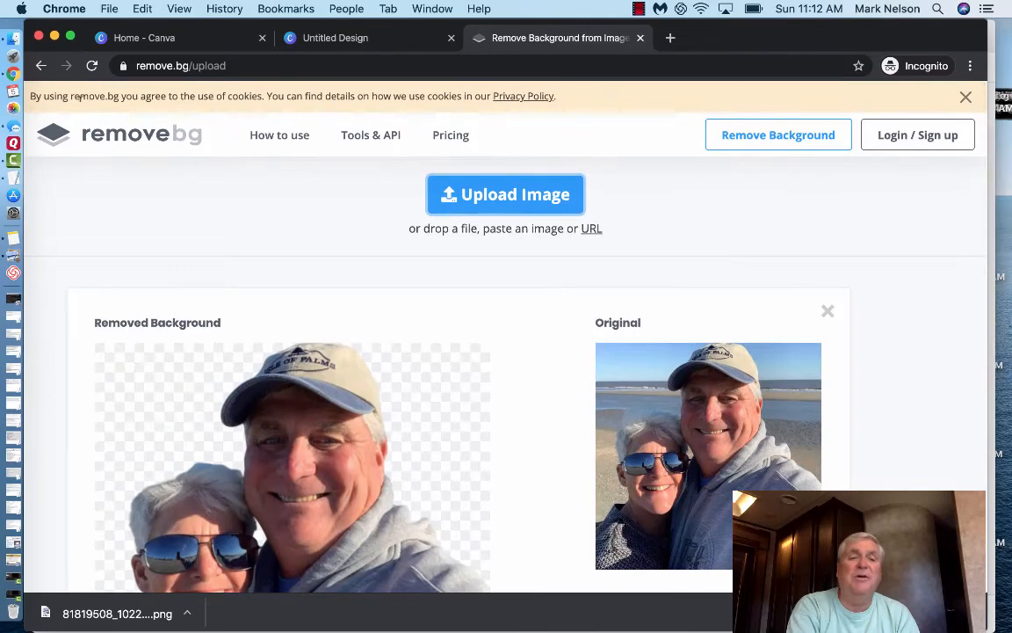
# - Return to the remove.bg home page and scroll down to the sample cat photo
pyautogui.click(41, 66)
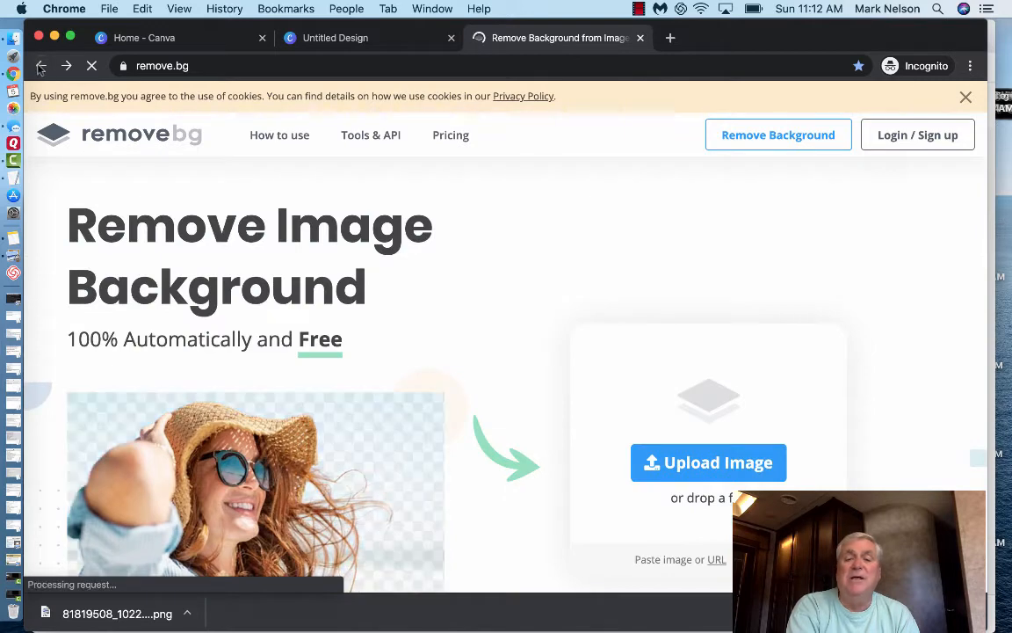
pyautogui.scroll(-3)
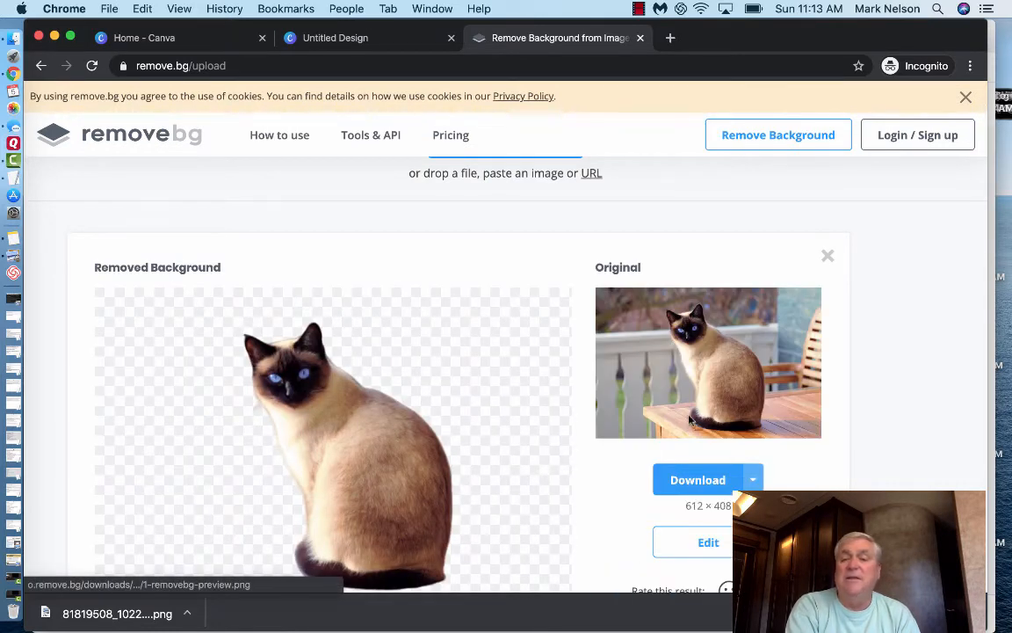
pyautogui.moveTo(225, 404)
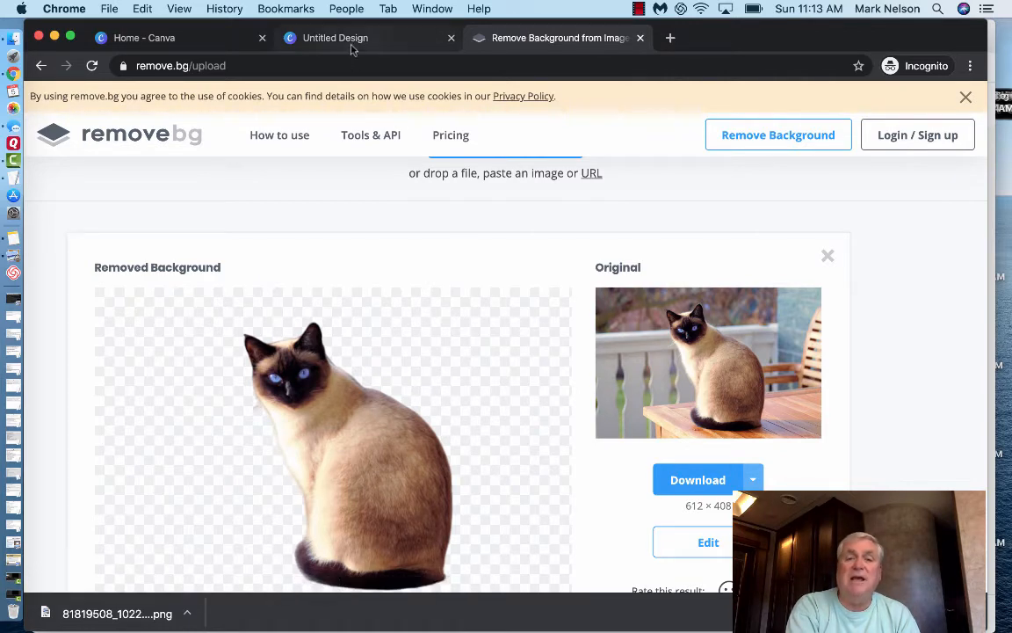
# - Switch to the Untitled Design tab showing the thumbnail with the background-free presenter photo
pyautogui.click(335, 38)
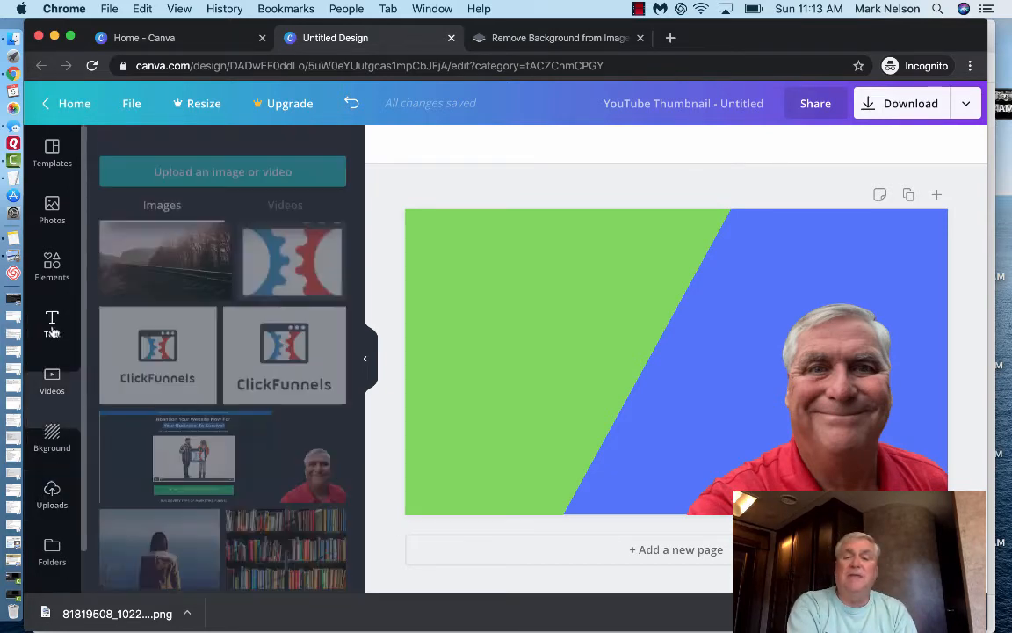
# - Add a heading 'Canva For YouTube Thumbnail Tutorial' and move it over the upper-left green area
pyautogui.click(52, 324)
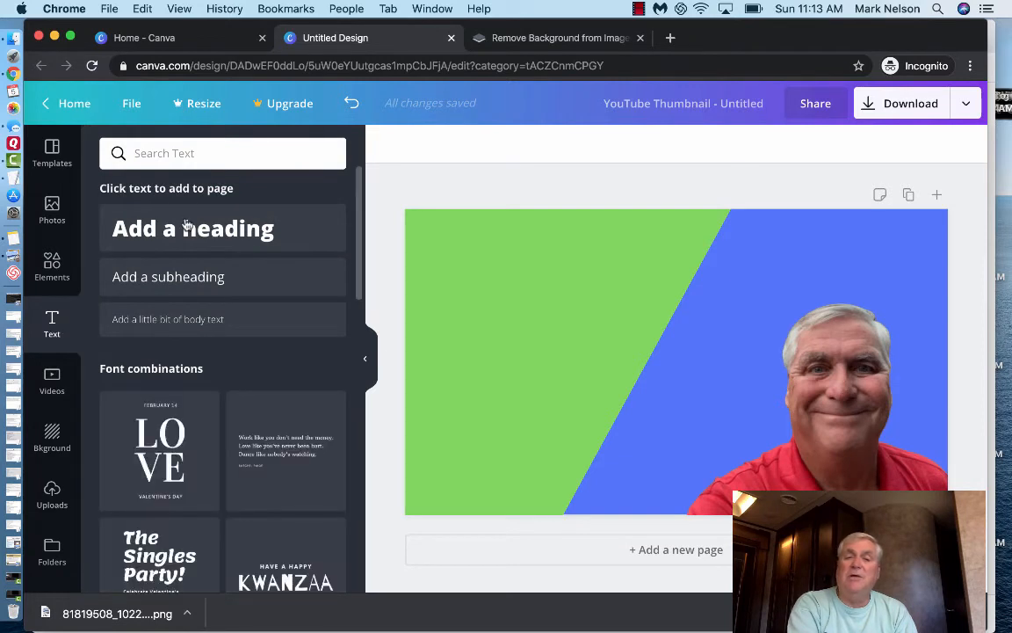
pyautogui.click(193, 228)
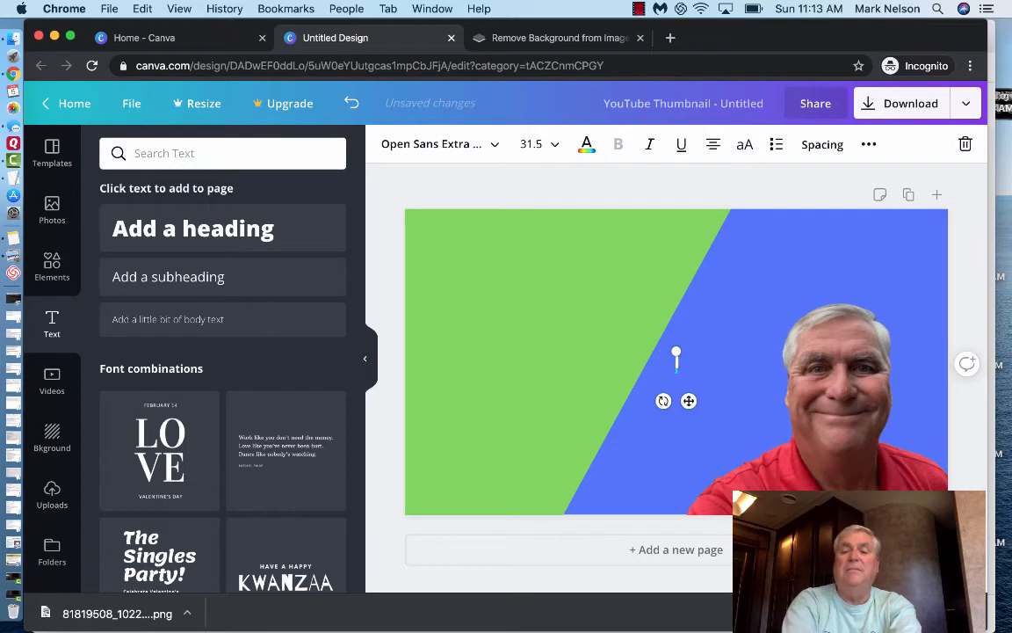
pyautogui.write('Canva')
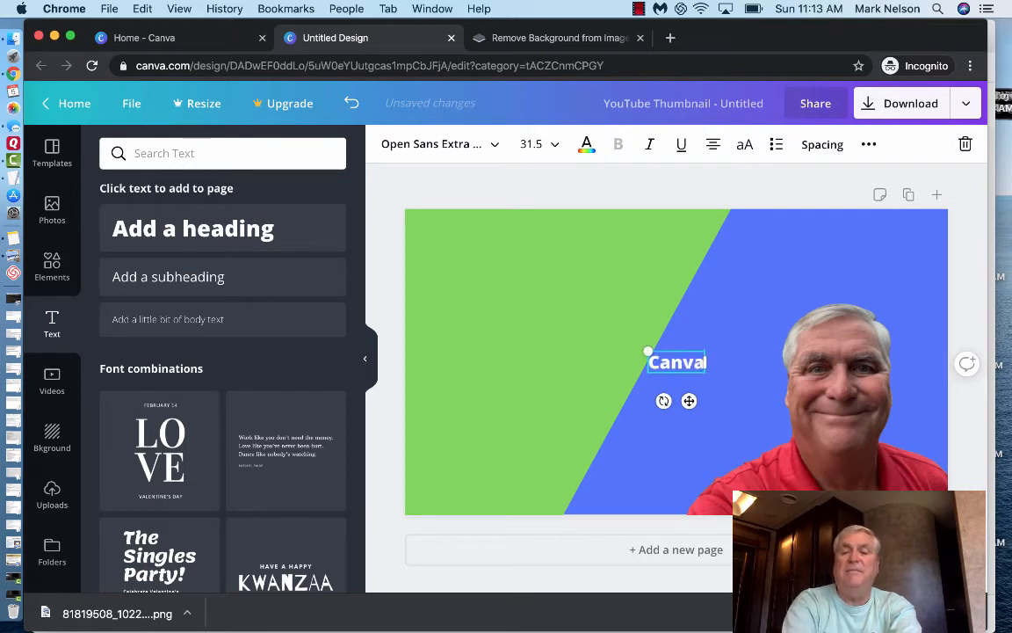
pyautogui.write('/firl')
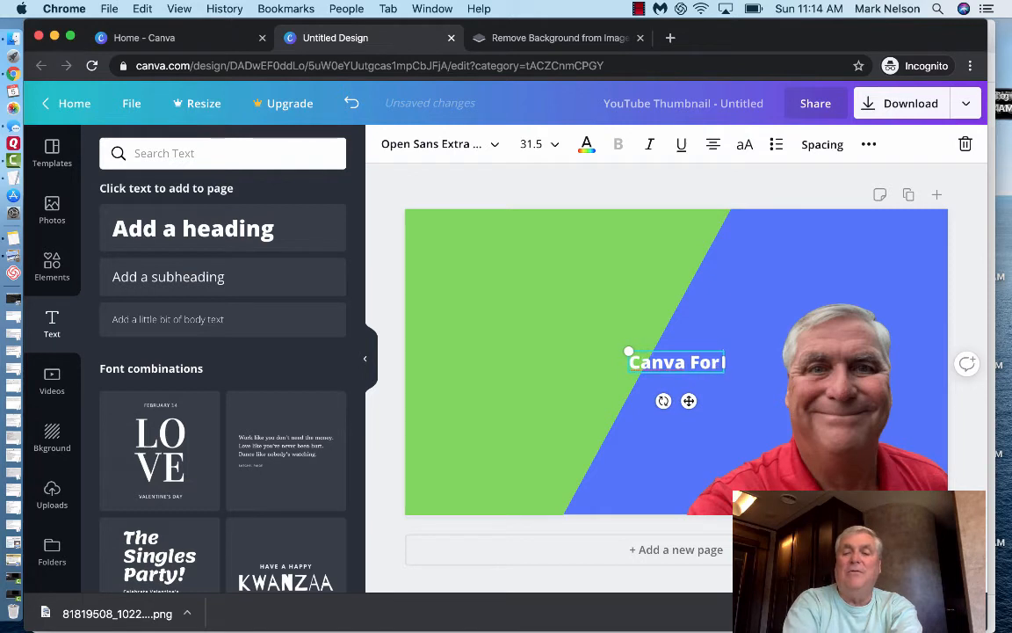
pyautogui.write('YouTube Thumbnail')
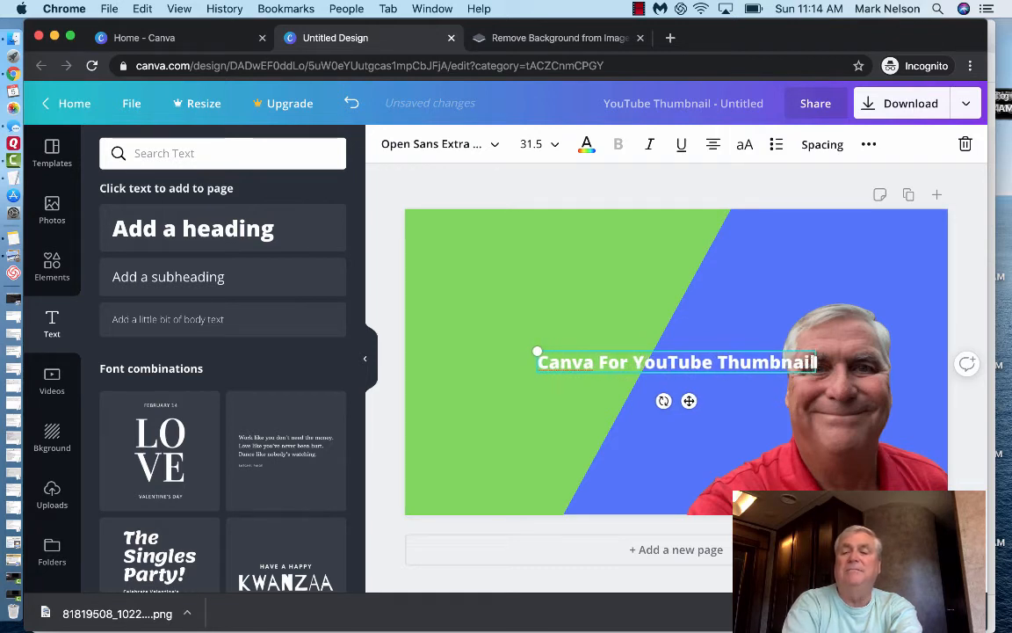
pyautogui.write('T')
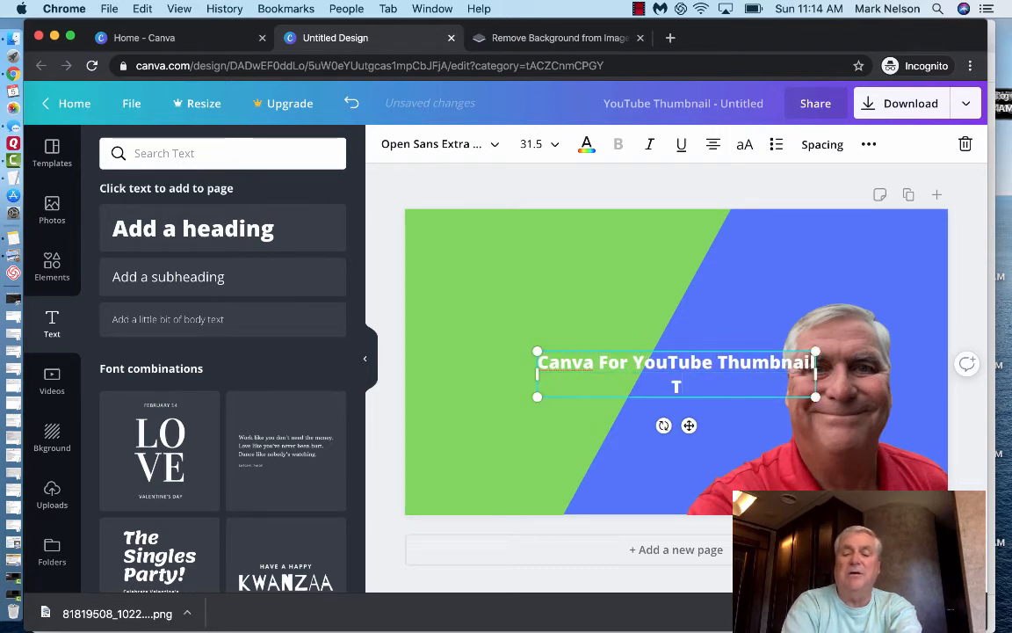
pyautogui.write('utor')
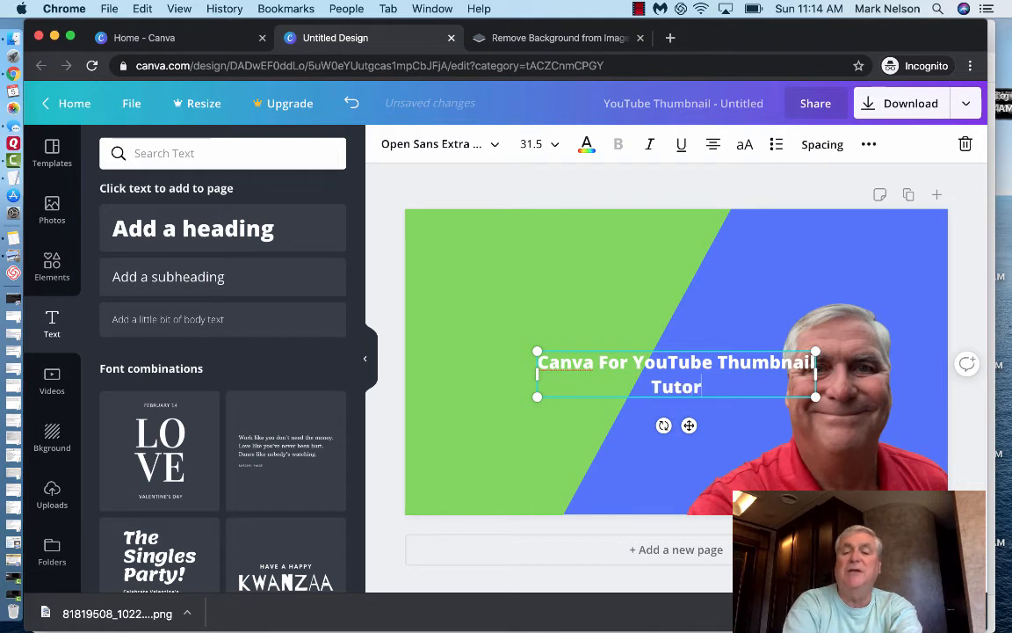
pyautogui.write('ial')
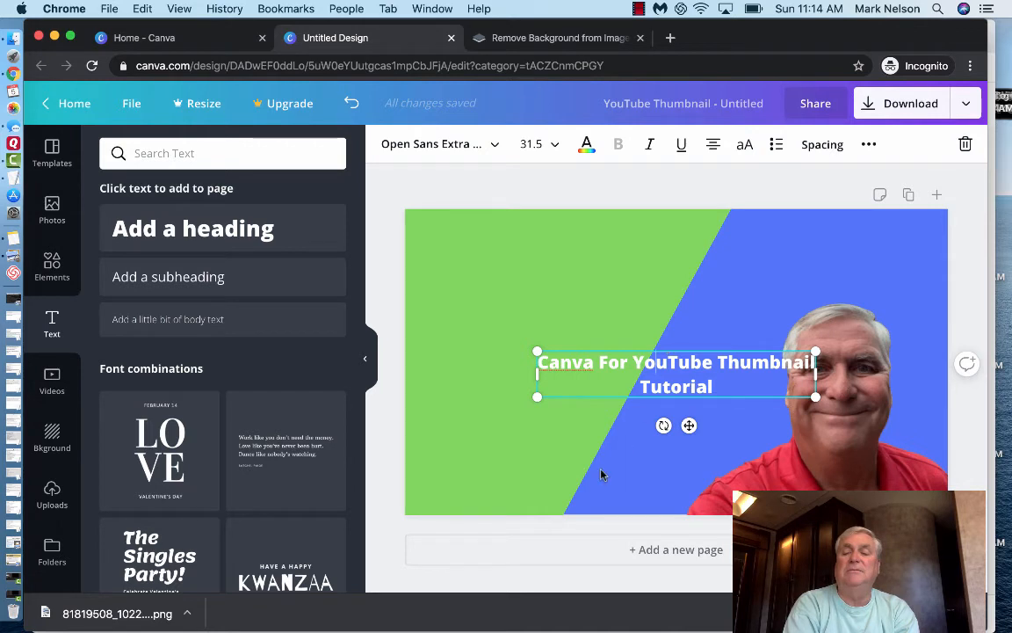
pyautogui.moveTo(676, 373); pyautogui.dragTo(554, 303)
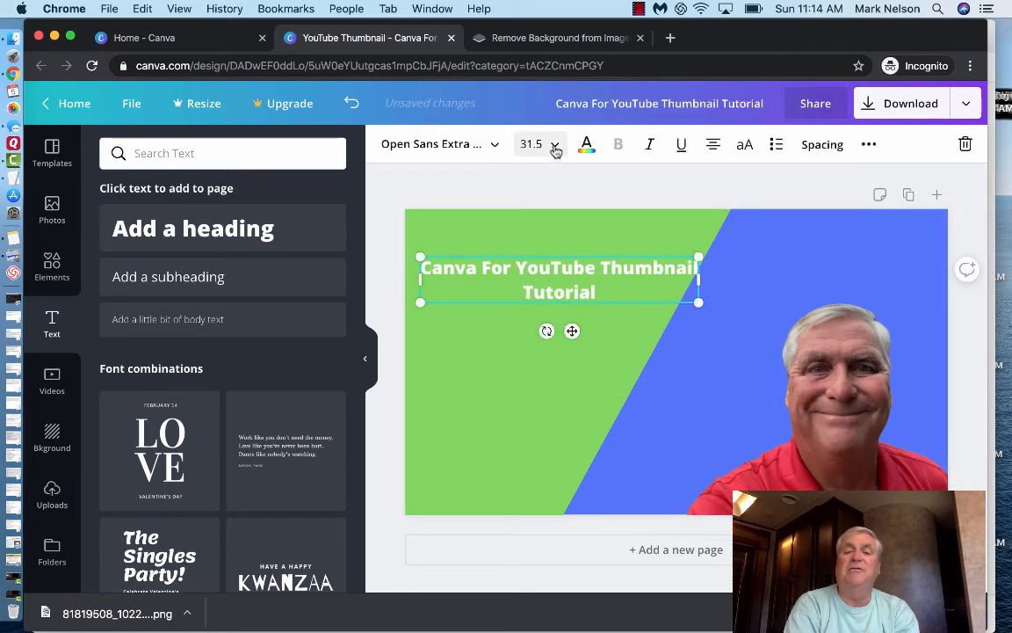
# - Set the heading's font size to 72 so it stacks over four lines
pyautogui.click(555, 144)
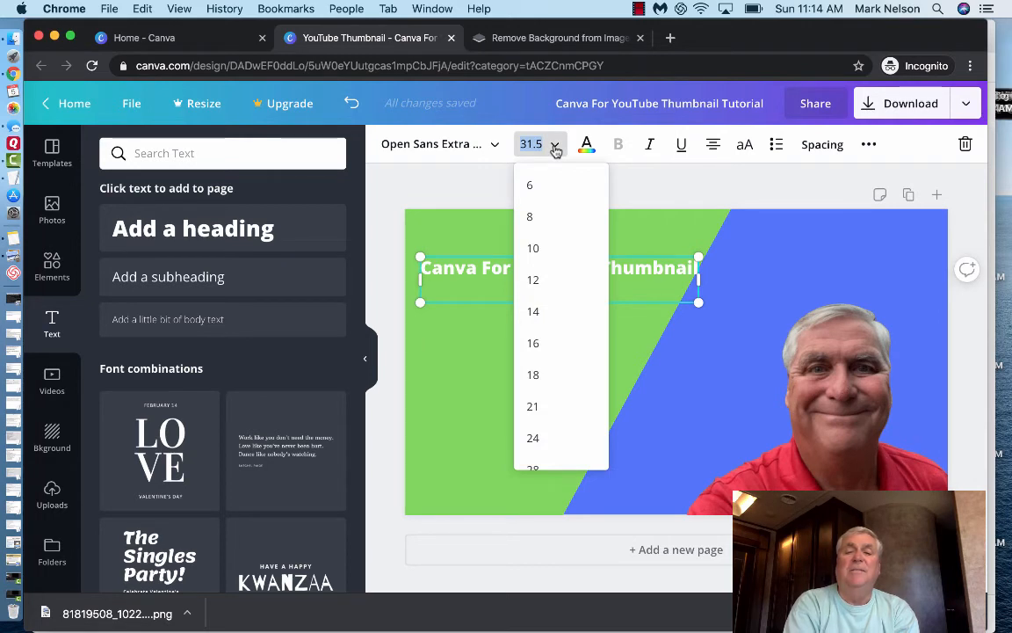
pyautogui.moveTo(481, 151)
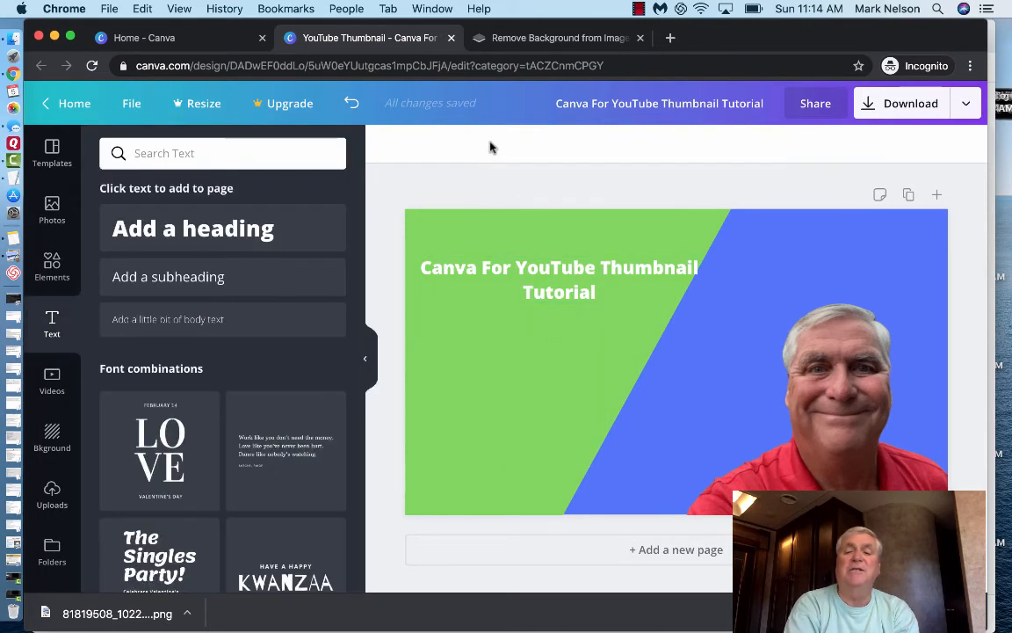
pyautogui.click(559, 279)
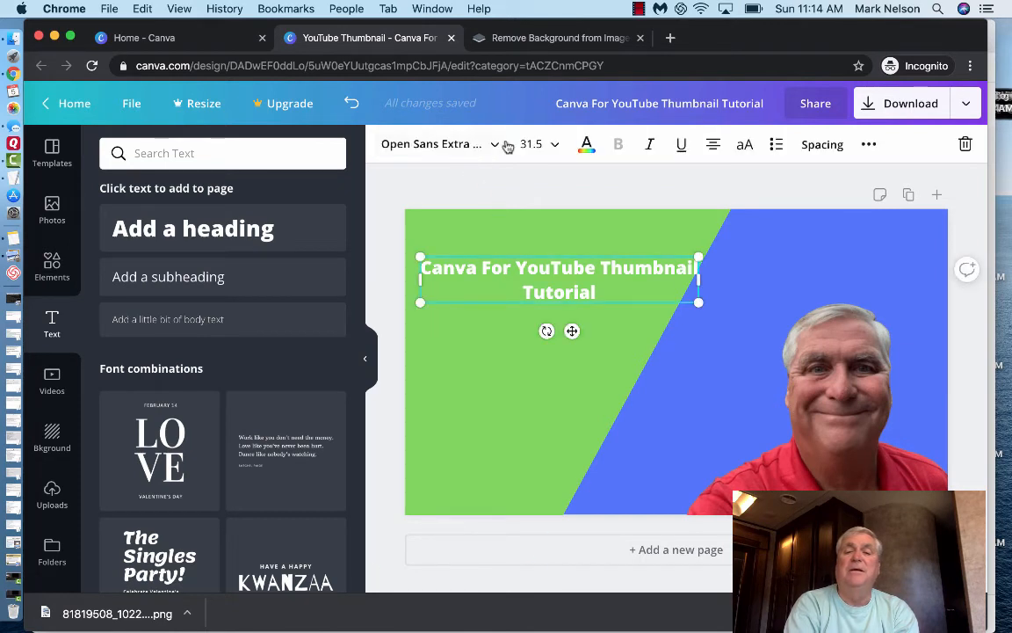
pyautogui.click(430, 143)
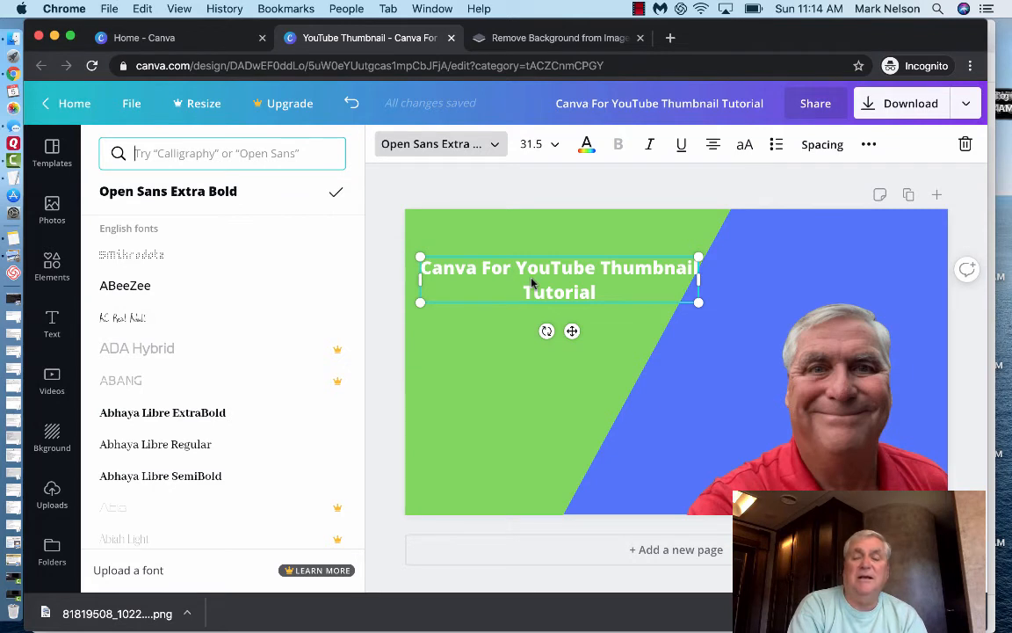
pyautogui.click(554, 144)
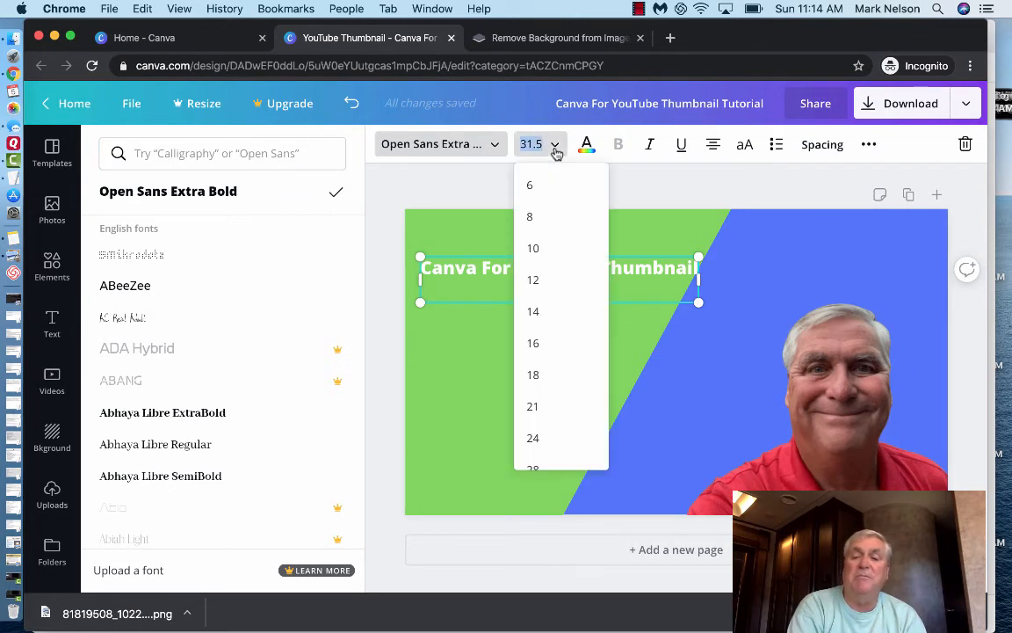
pyautogui.scroll(-3)
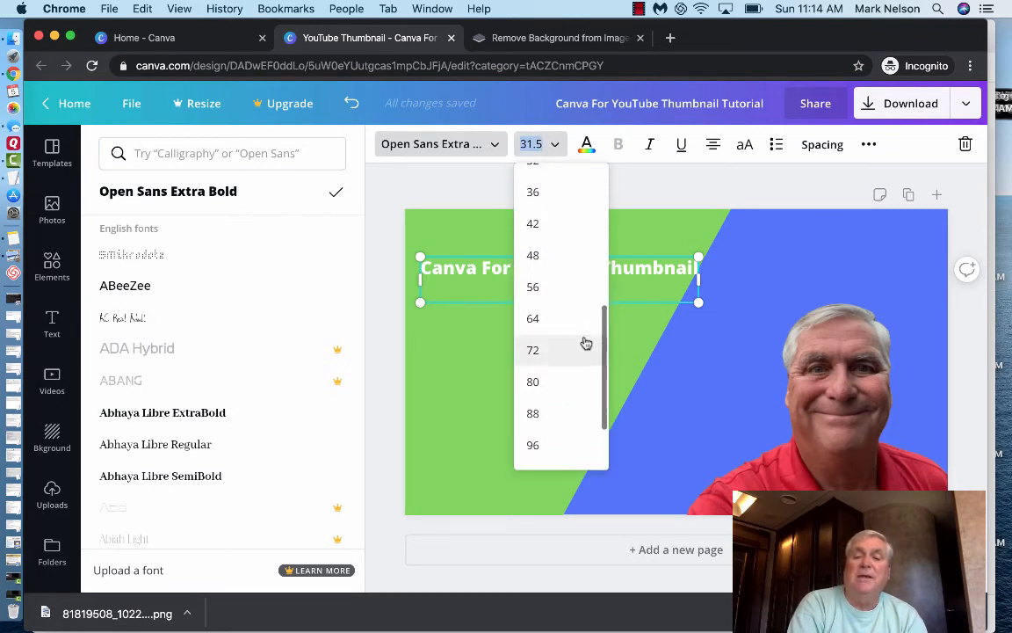
pyautogui.click(532, 349)
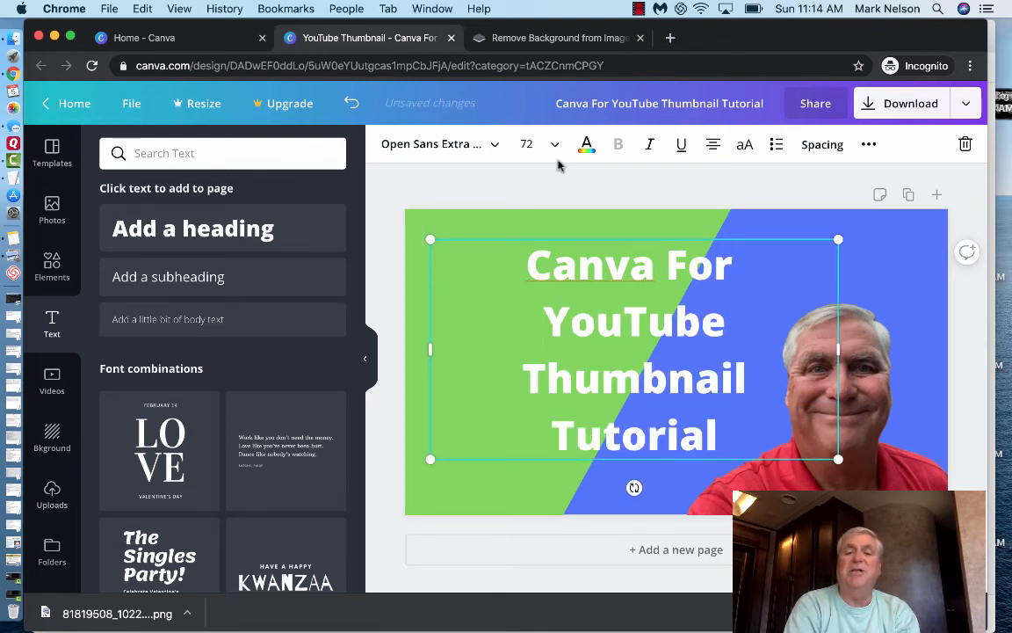
# - Change the heading text colour from white to black over the green panel
pyautogui.click(587, 144)
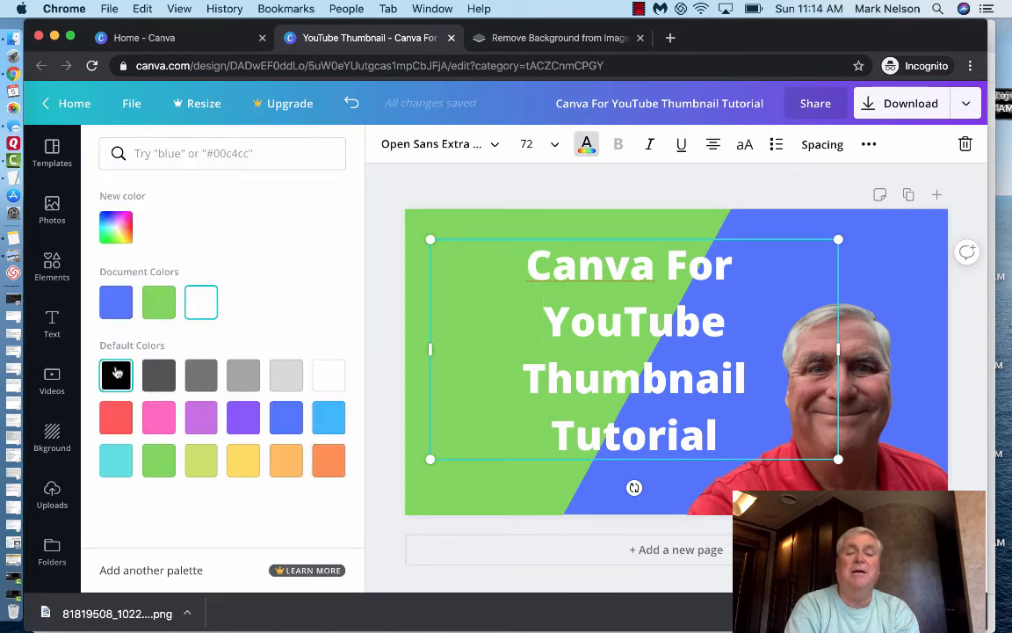
pyautogui.click(116, 374)
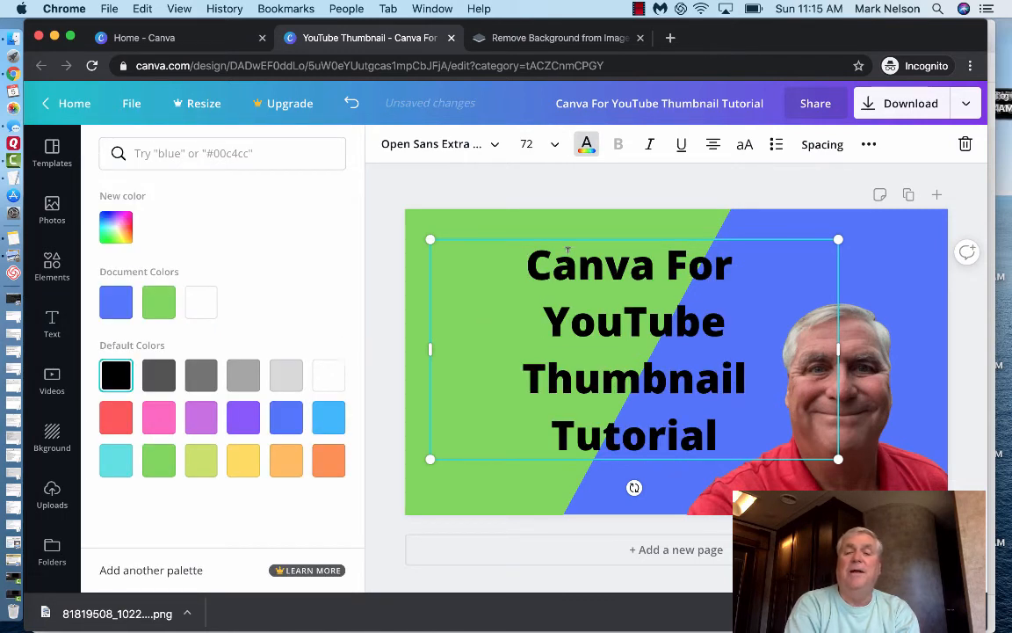
pyautogui.doubleClick(552, 265)
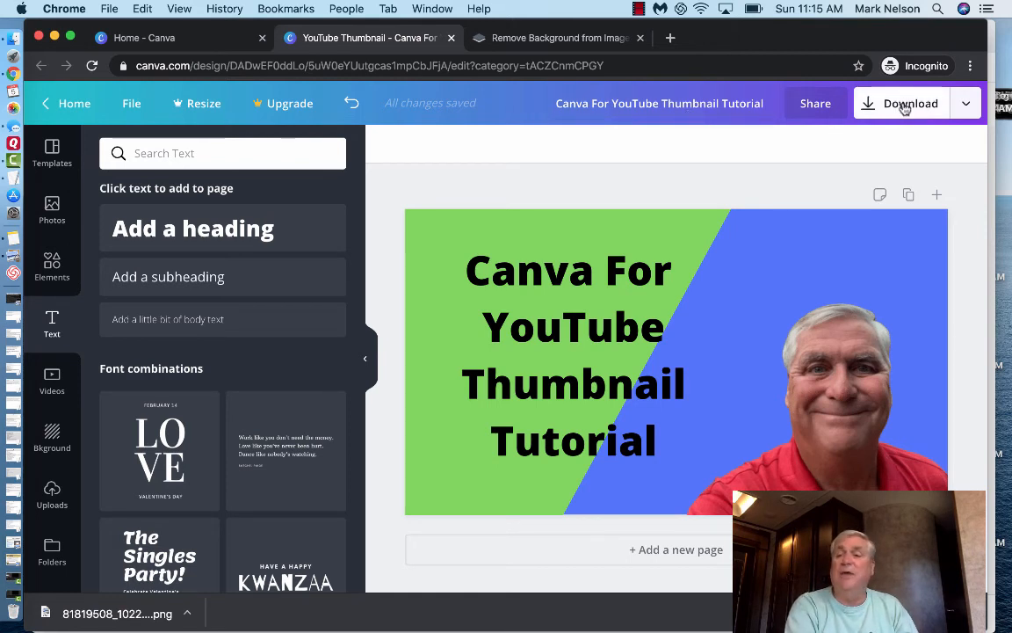
# - Download the thumbnail with PNG as the file type
pyautogui.click(910, 103)
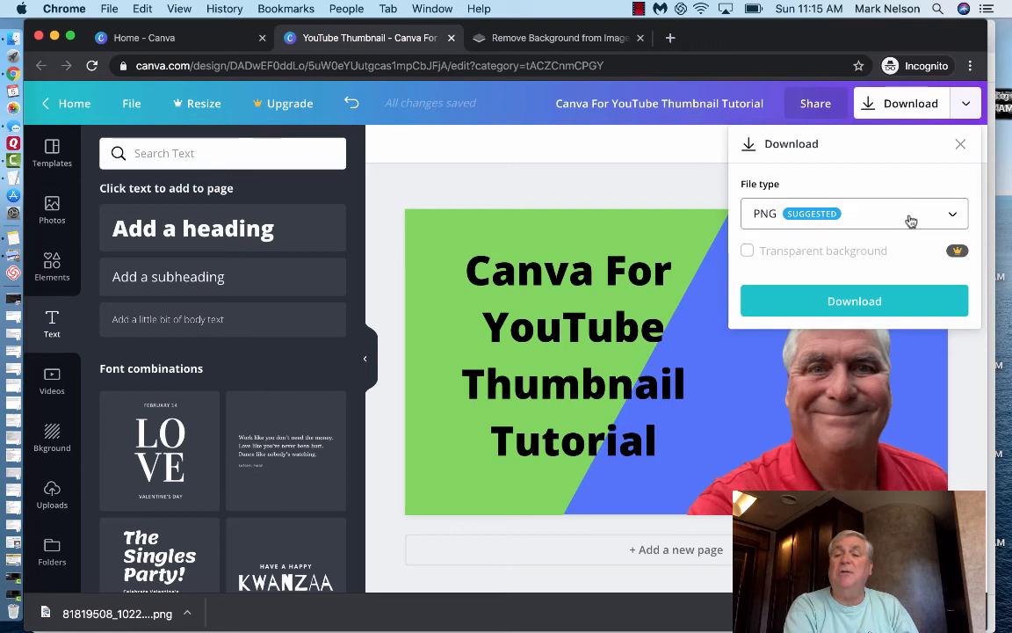
pyautogui.click(852, 213)
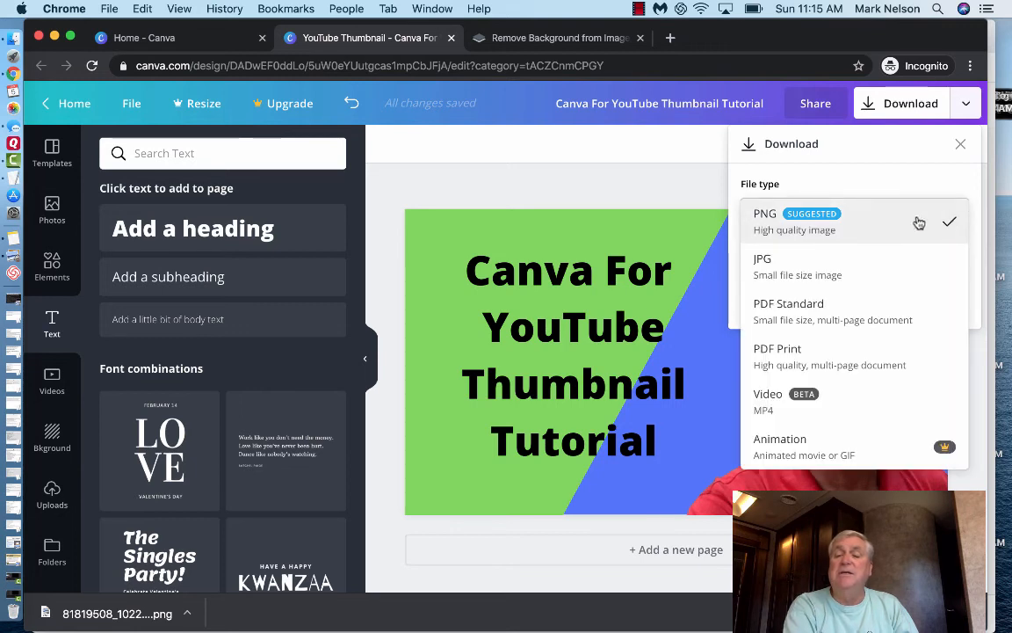
pyautogui.moveTo(812, 274)
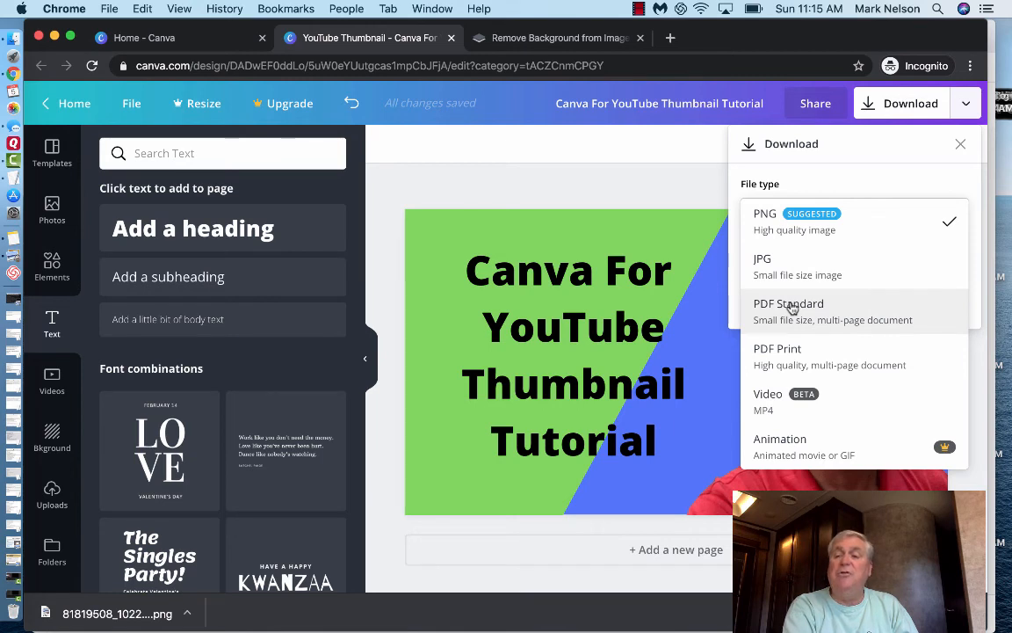
pyautogui.moveTo(777, 401)
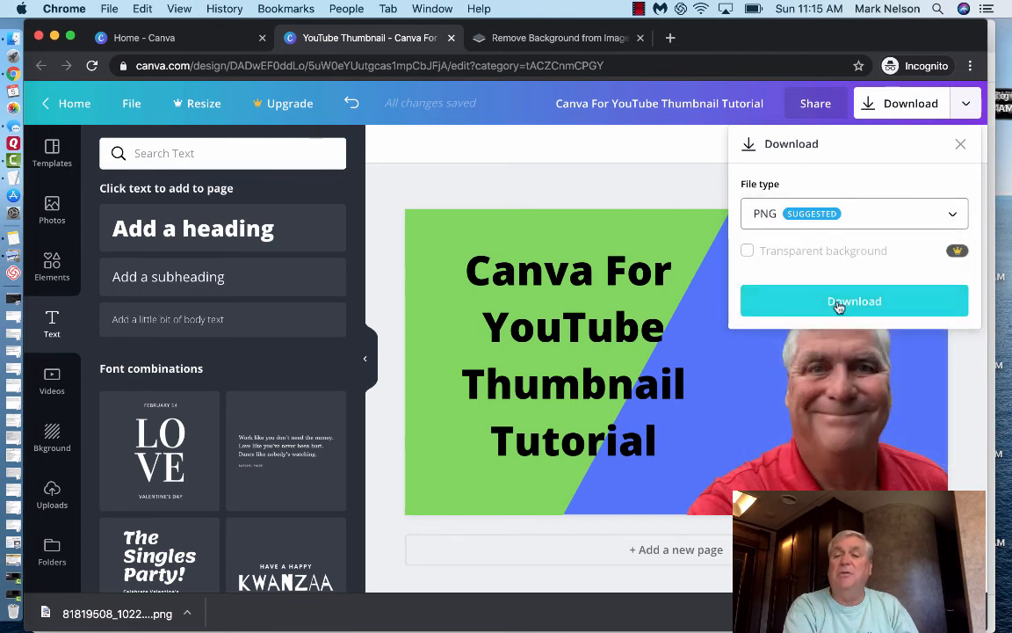
pyautogui.click(853, 301)
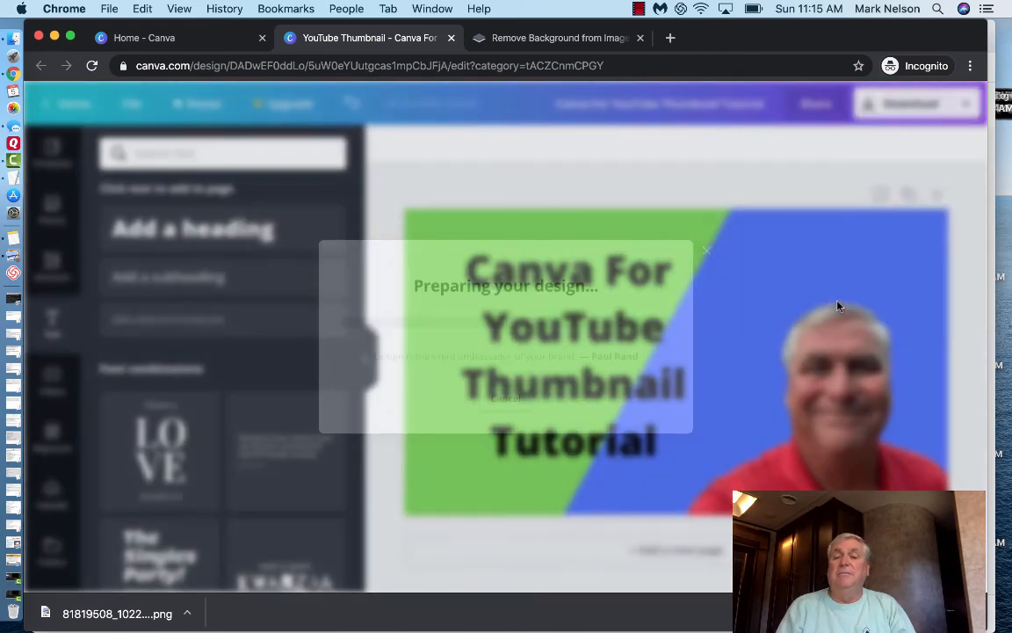